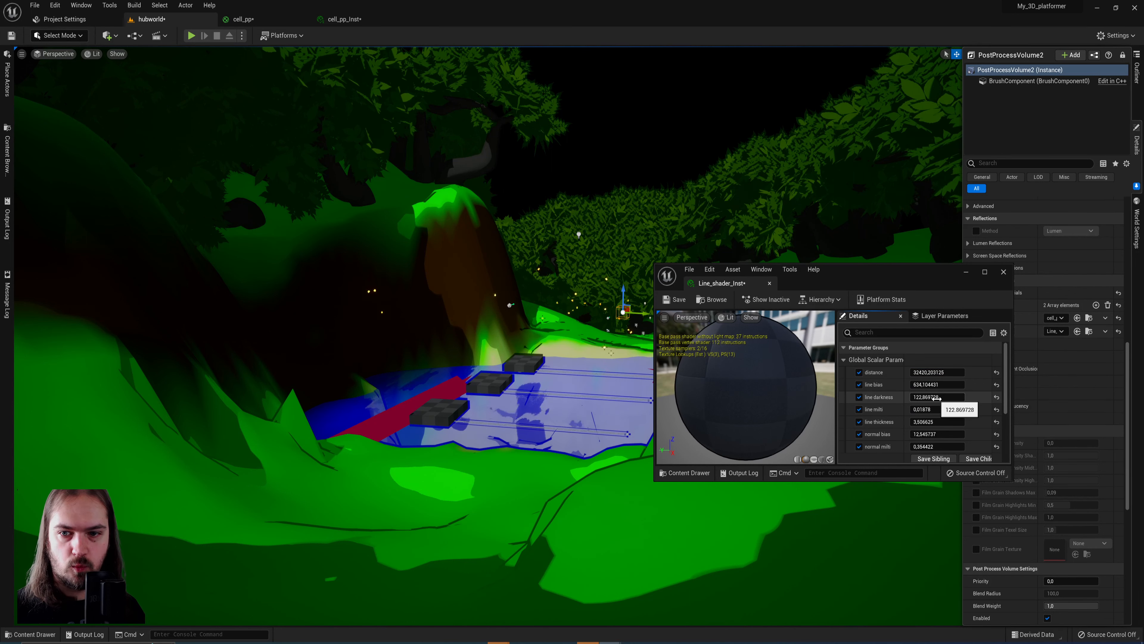
Step: Retune the Line_shader_Inst scalar values, entering 3181.016357 for the adjusted parameter
text(3181.016357)
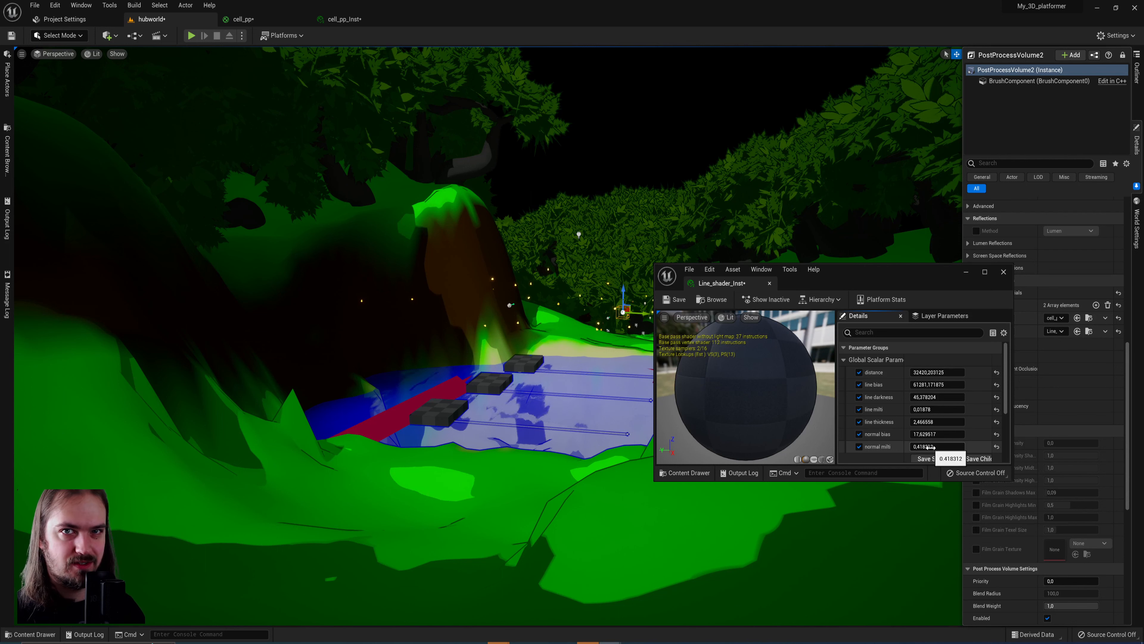
mouse_move(770, 284)
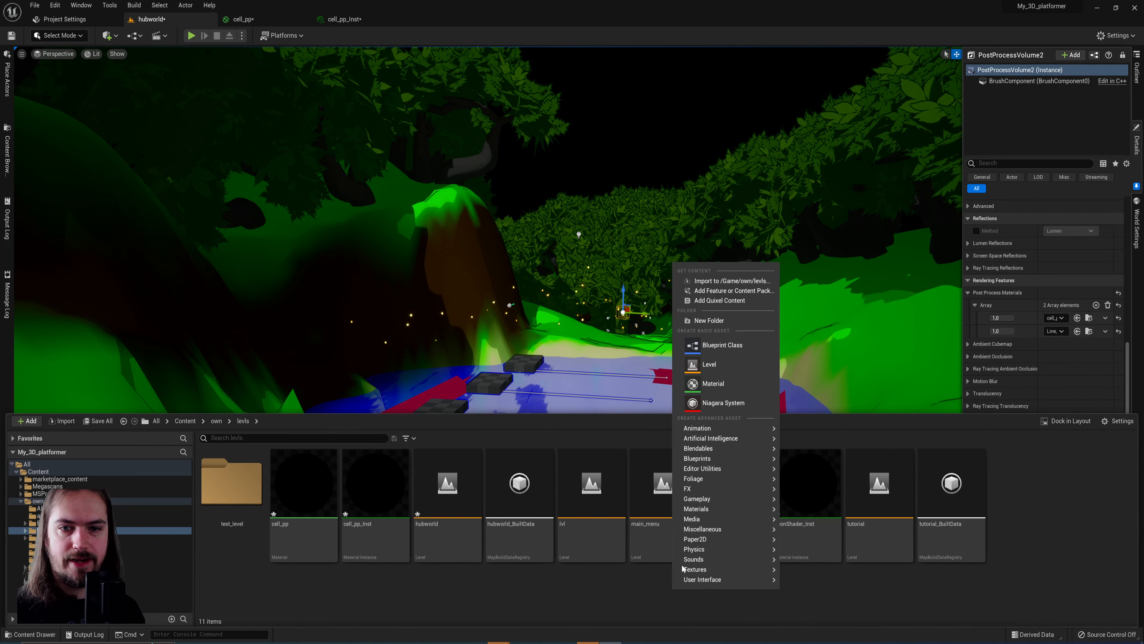
Step: Create a new Material asset in the levels folder named LineShader_pp
click(711, 383)
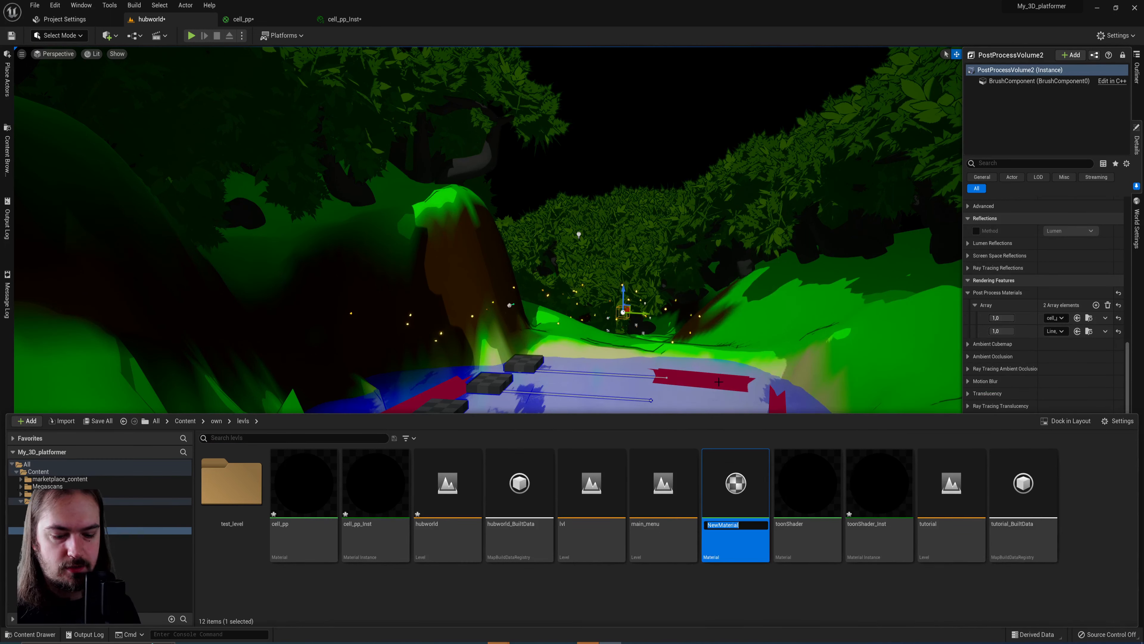
text(LineShader)
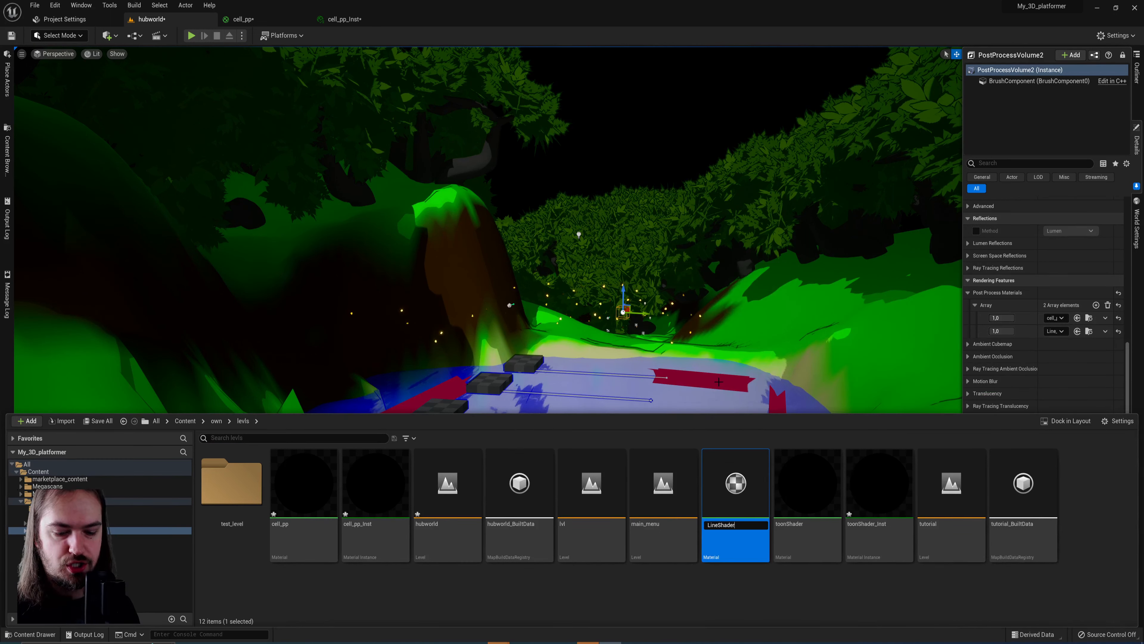
mouse_move(591, 482)
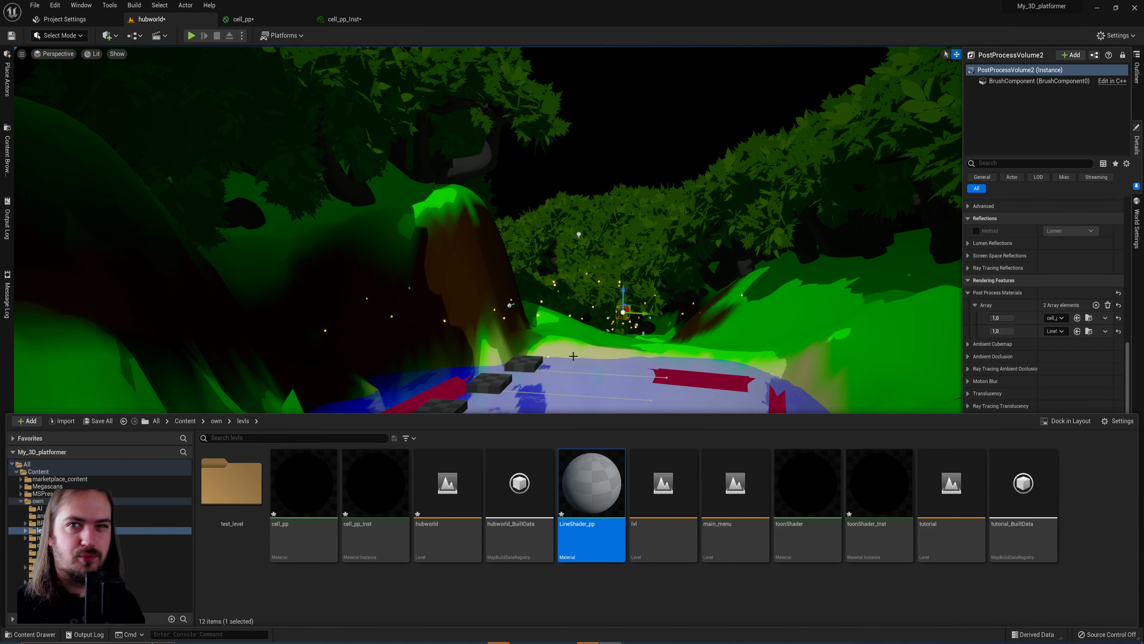
Step: Make LineShader_pp a Post Process domain material with a changed Blendable Location
double_click(591, 482)
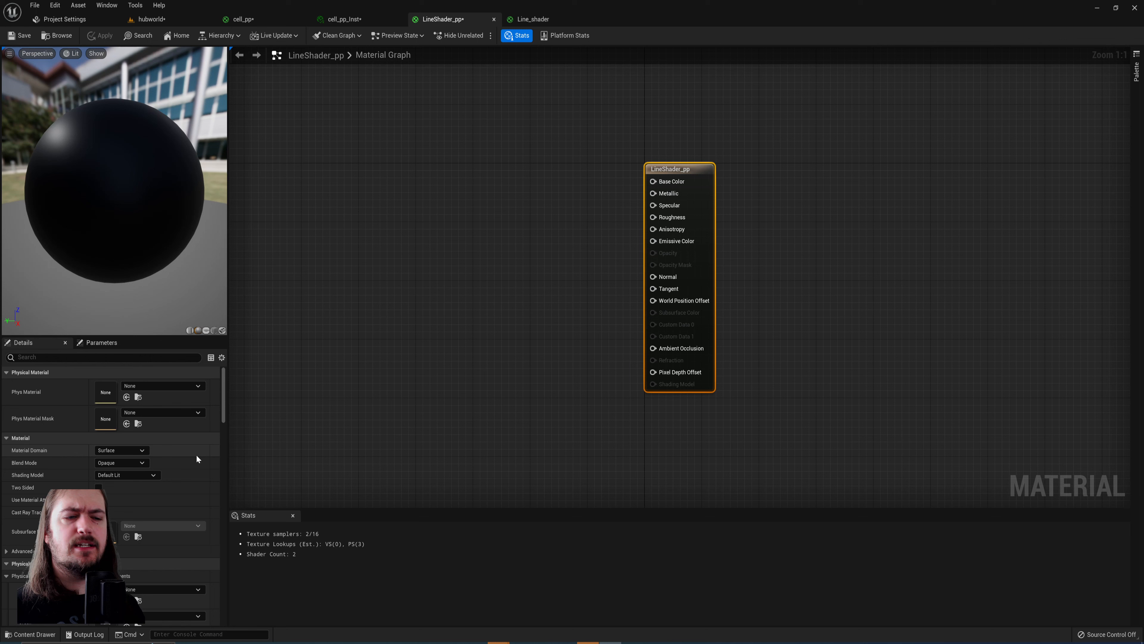
click(120, 450)
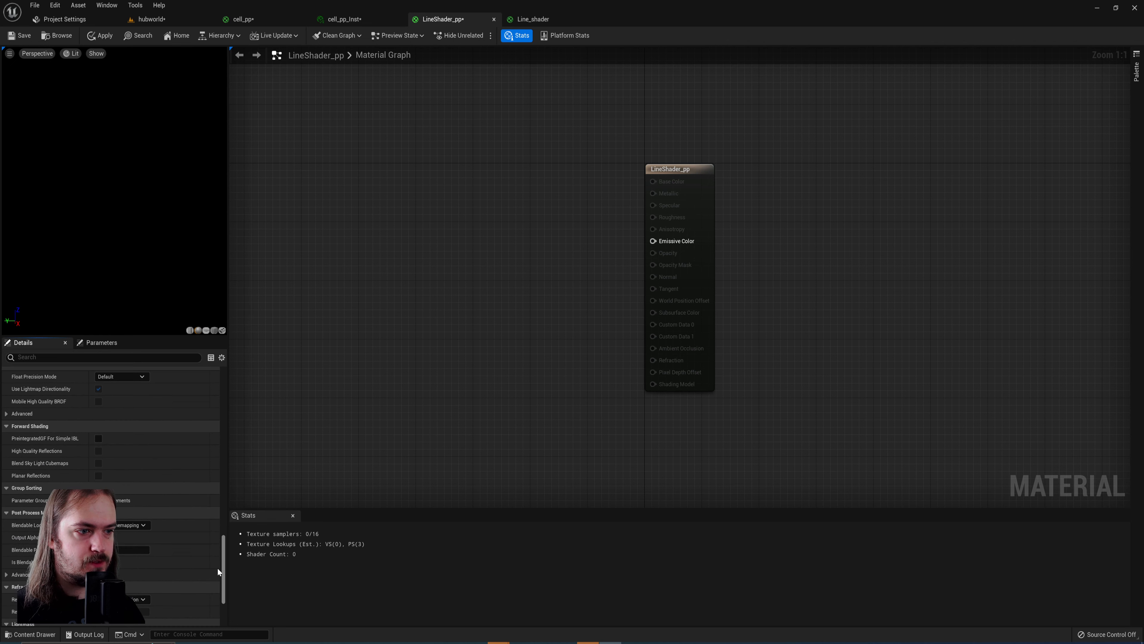
click(127, 525)
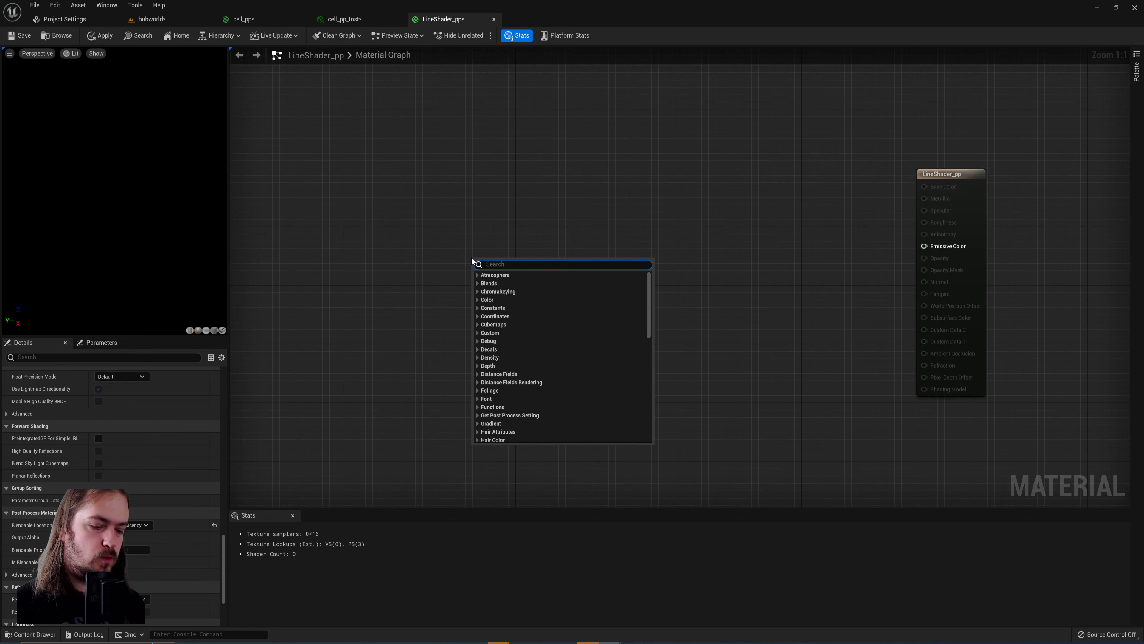
Step: Add a SceneTexture node sampling SceneDepth as the material's depth source
text(scene)
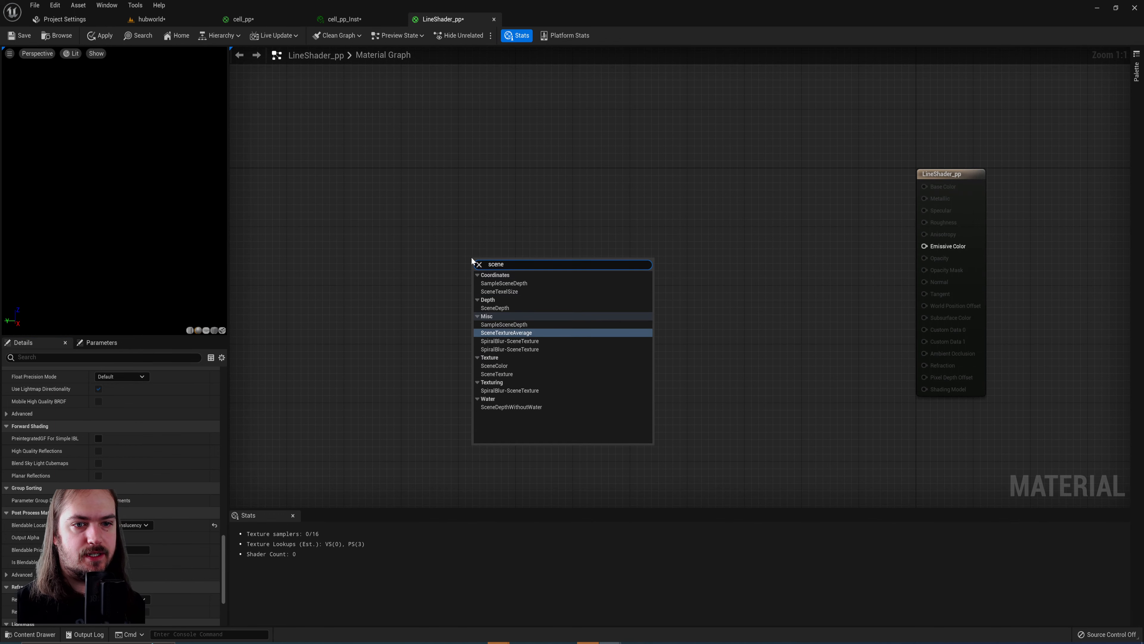
click(494, 364)
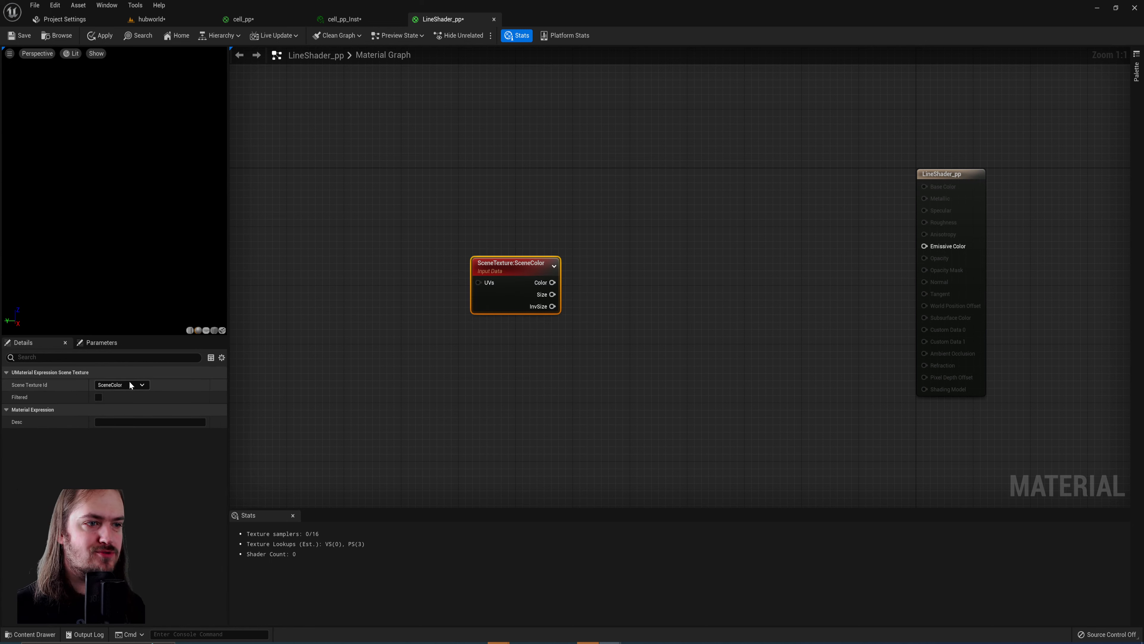
click(121, 384)
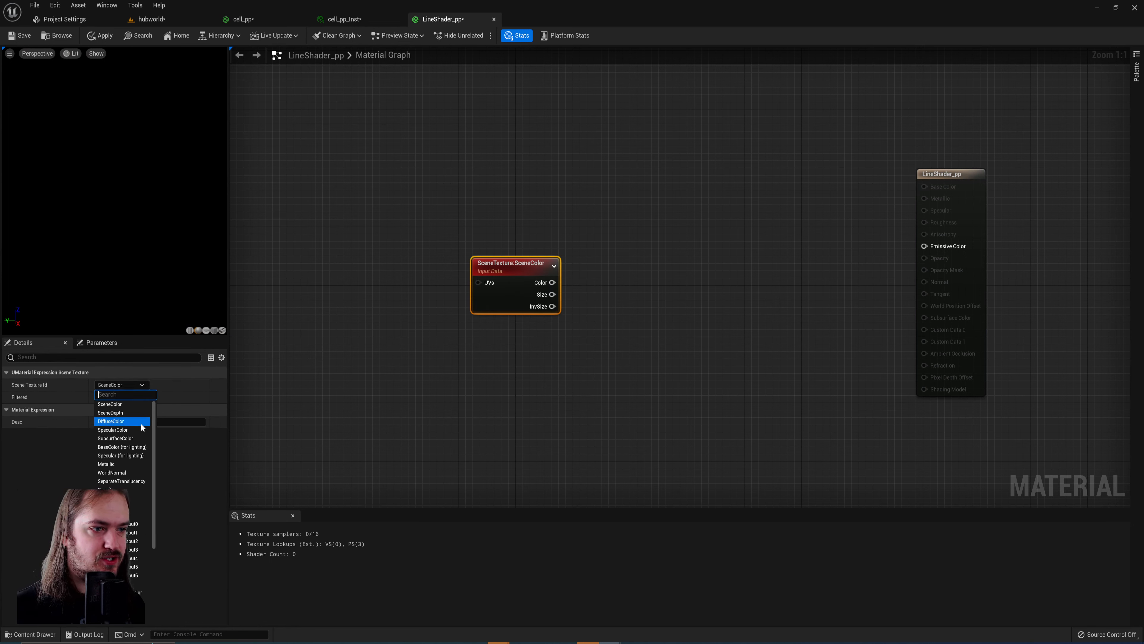
mouse_move(120, 412)
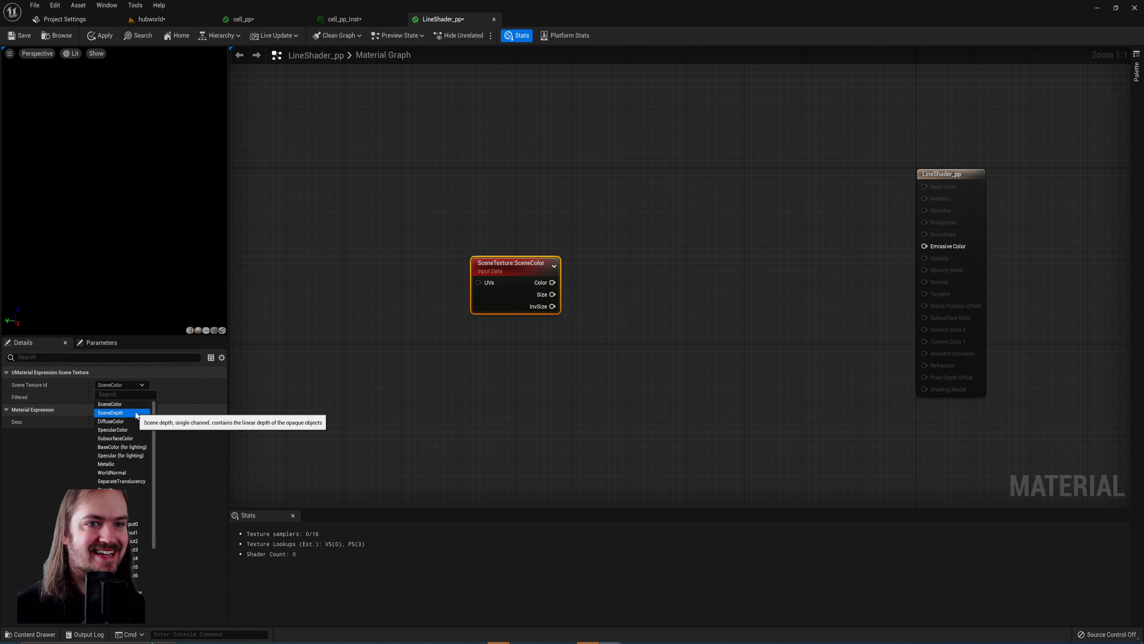
click(109, 413)
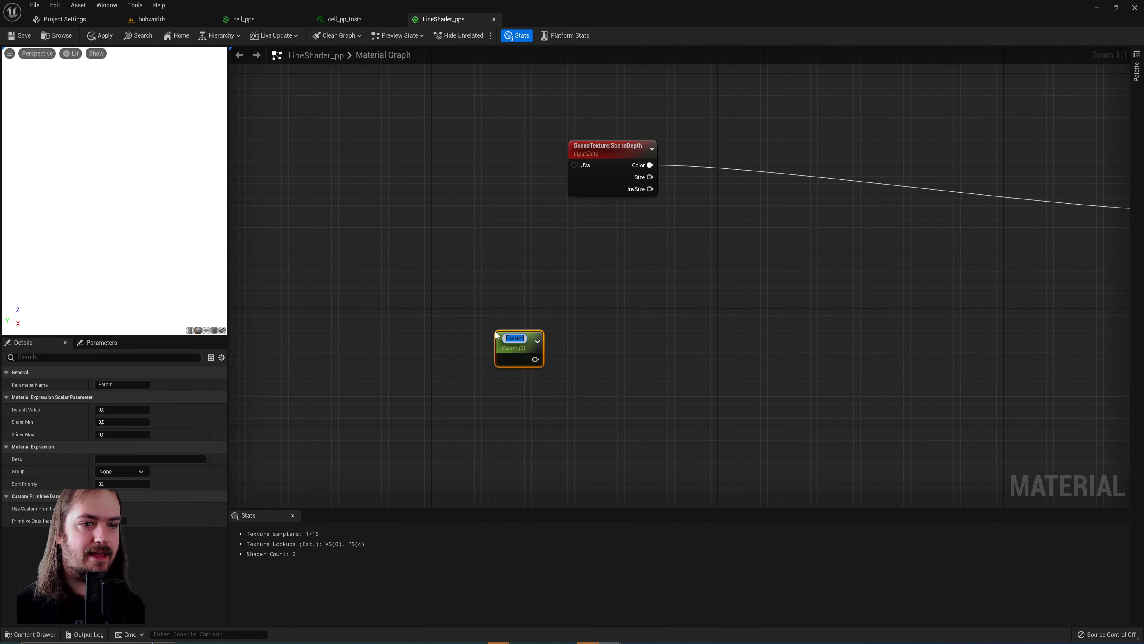
Step: Name the parameter 'line thickness' and multiply it by a Constant2Vector of (1,0)
text(line thickness)
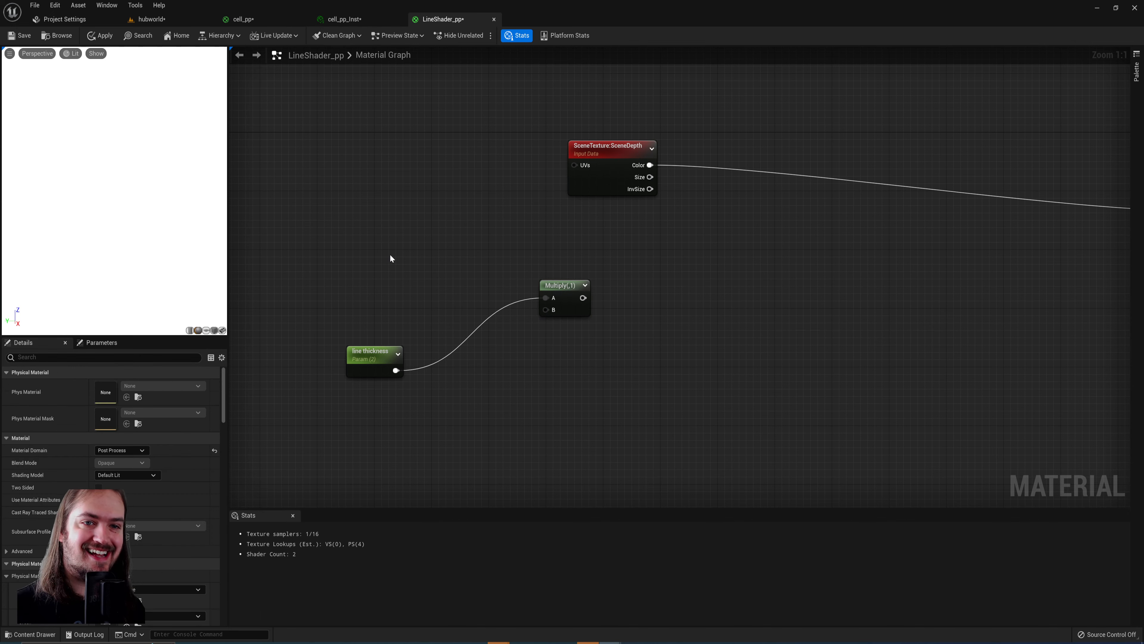
mouse_move(419, 271)
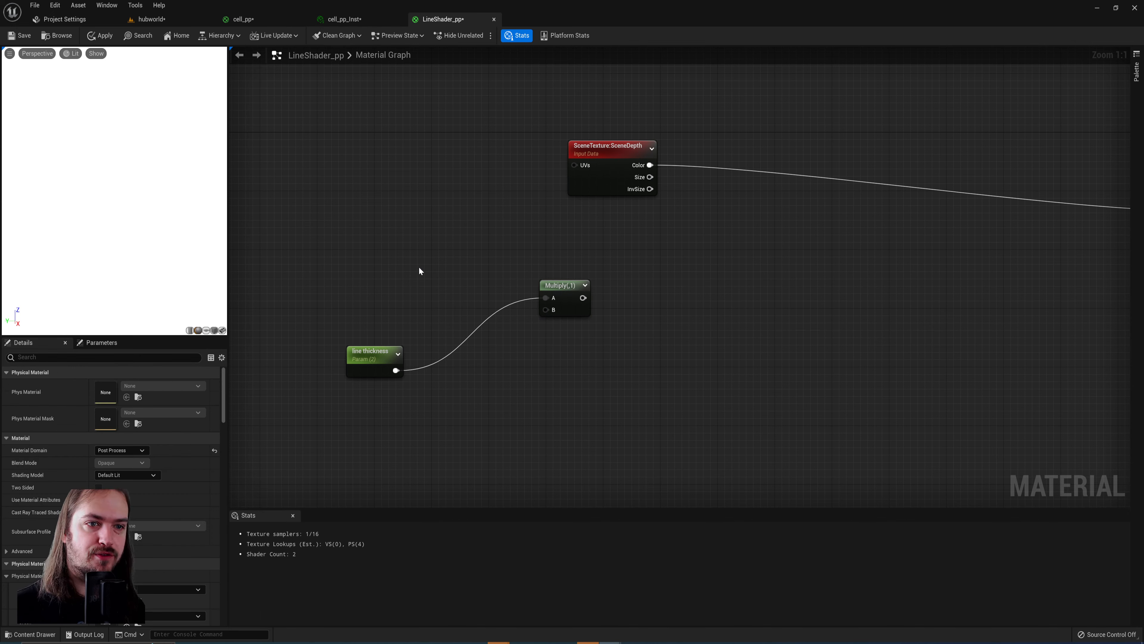
click(429, 277)
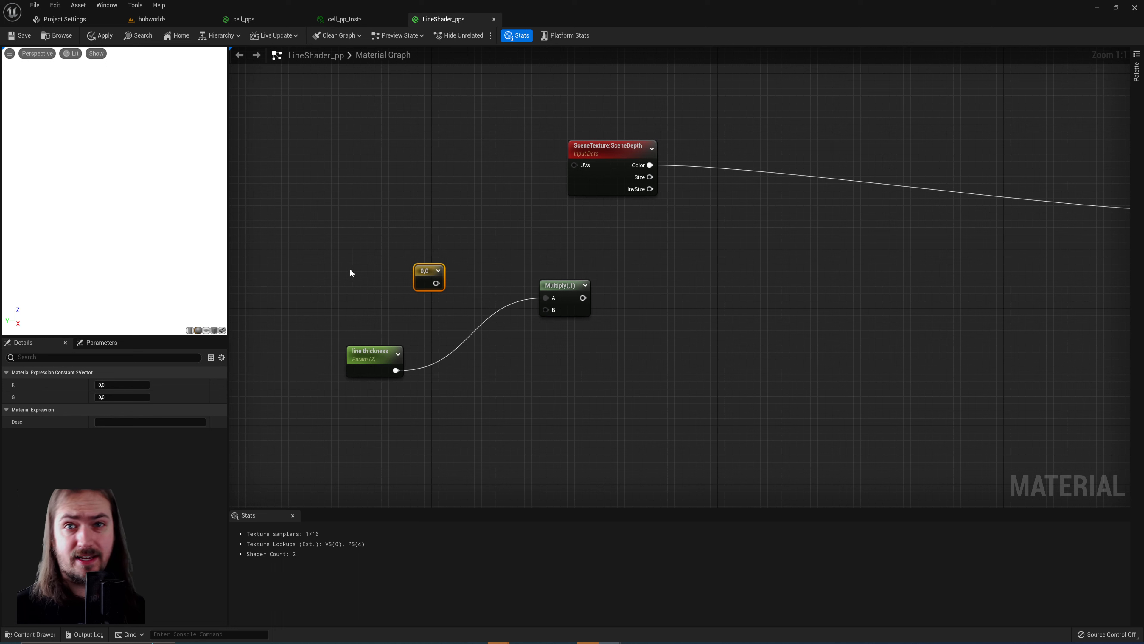
mouse_move(420, 296)
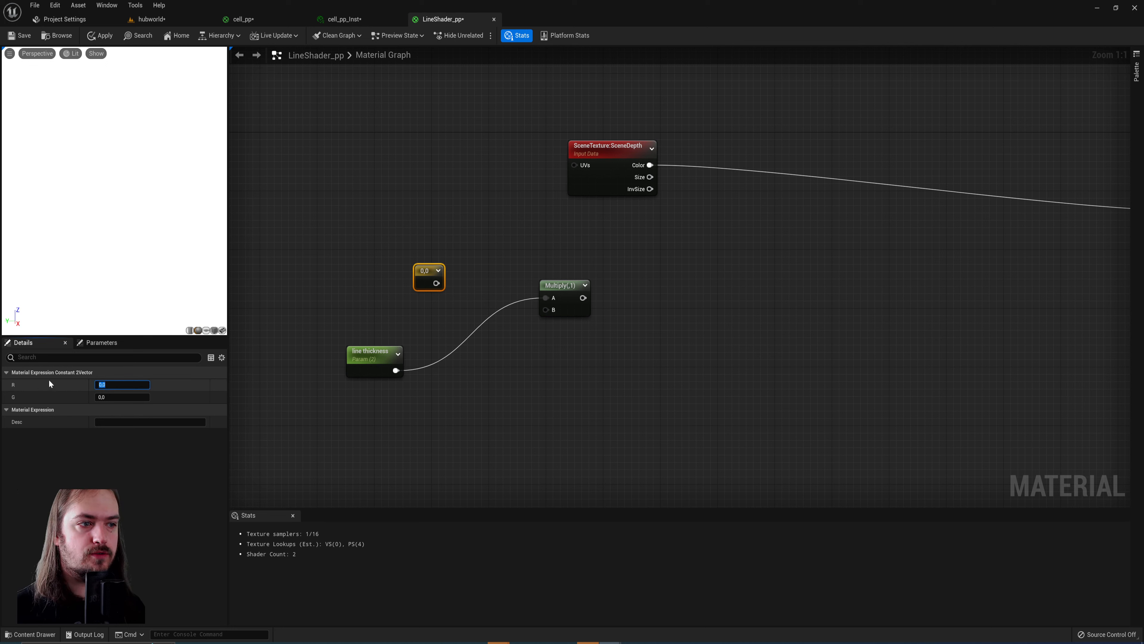
click(484, 241)
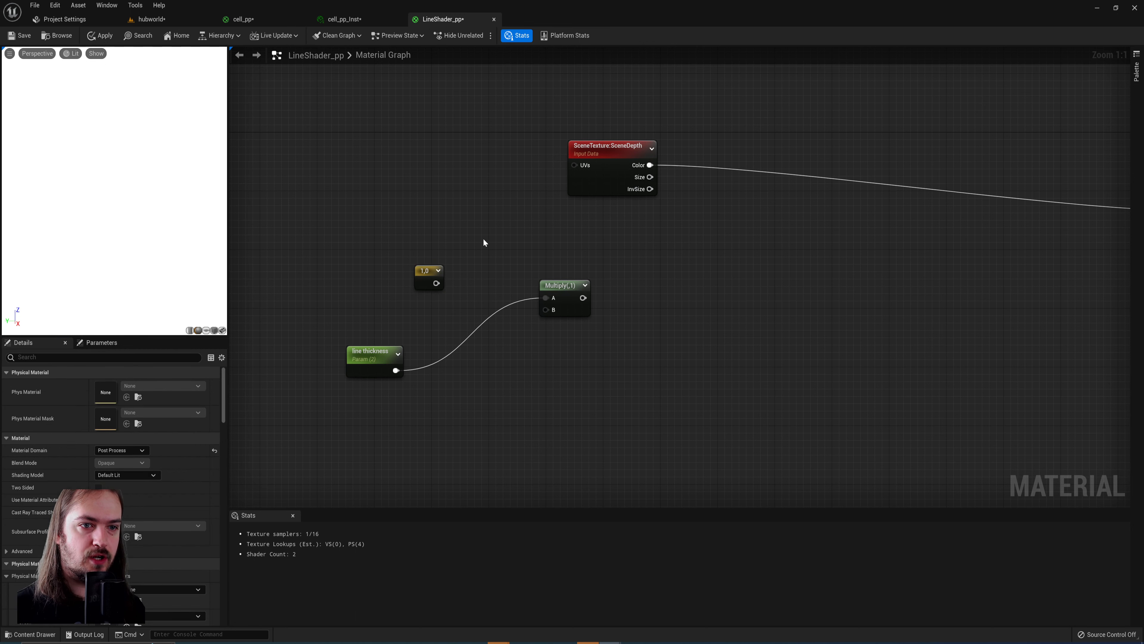
click(425, 270)
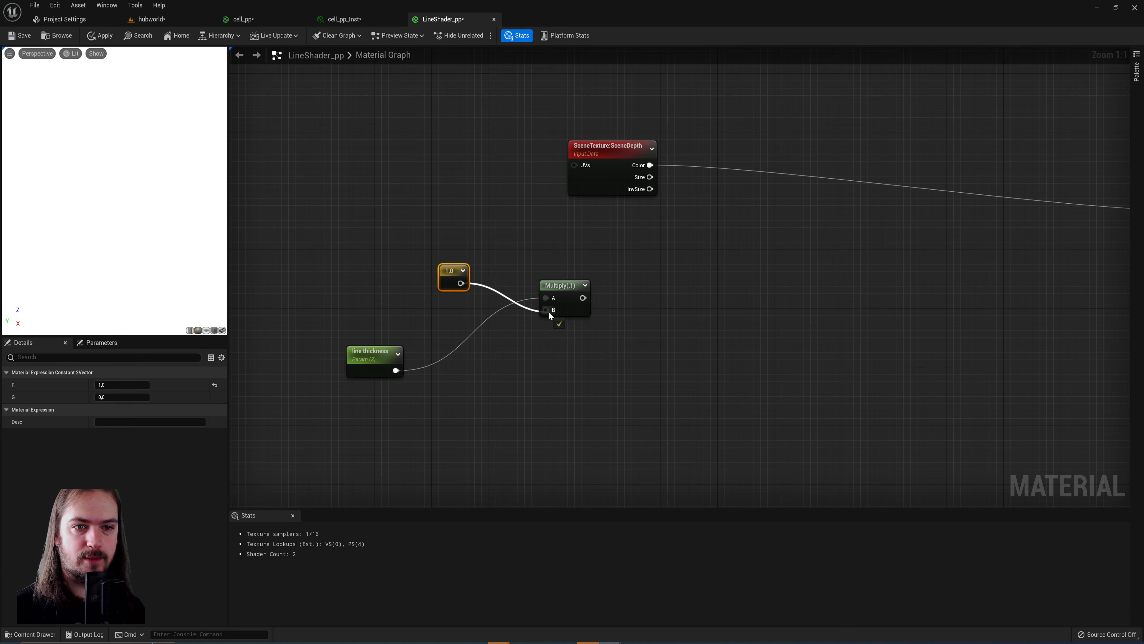
click(545, 285)
text(mul)
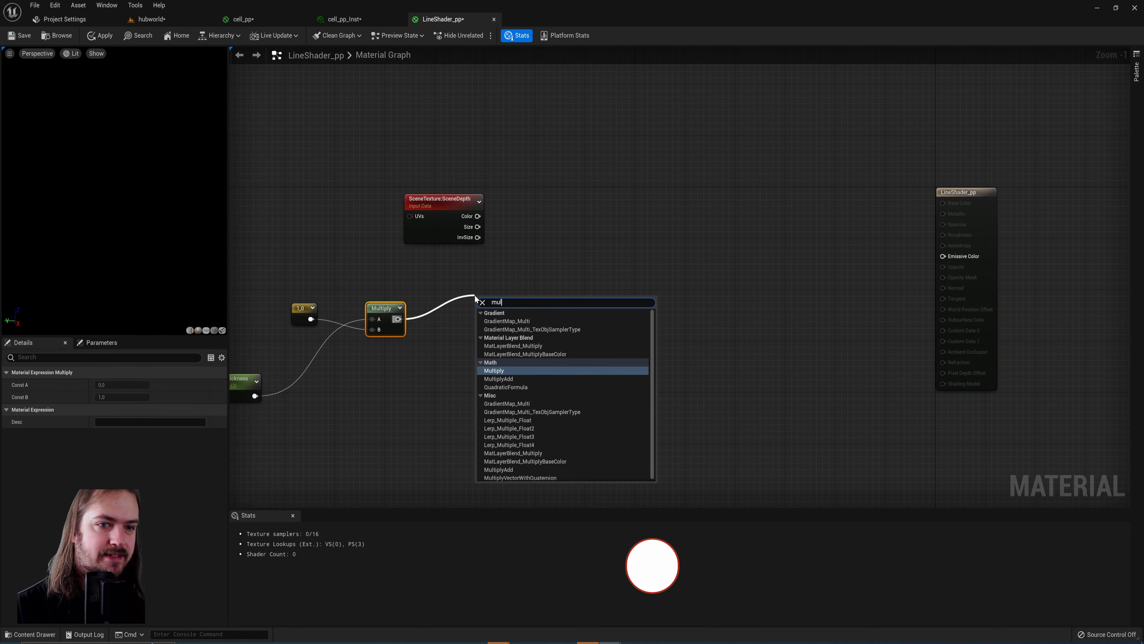
Step: Scale by SceneDepth InvSize, add TexCoord, and feed a second SceneDepth sample's UVs
click(494, 370)
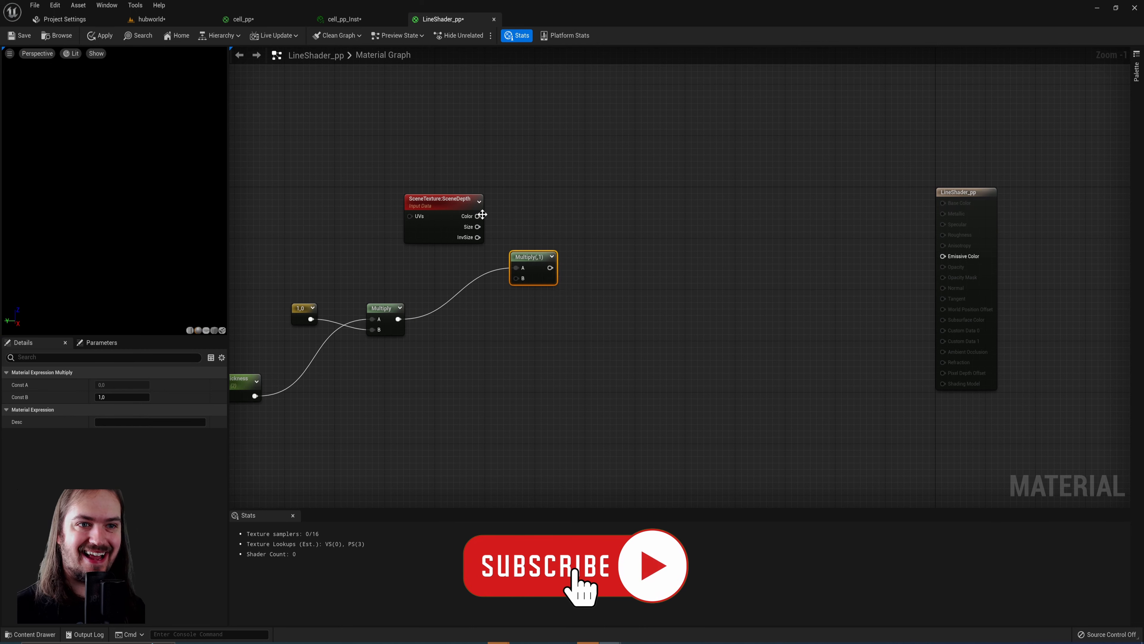
click(430, 201)
text(add)
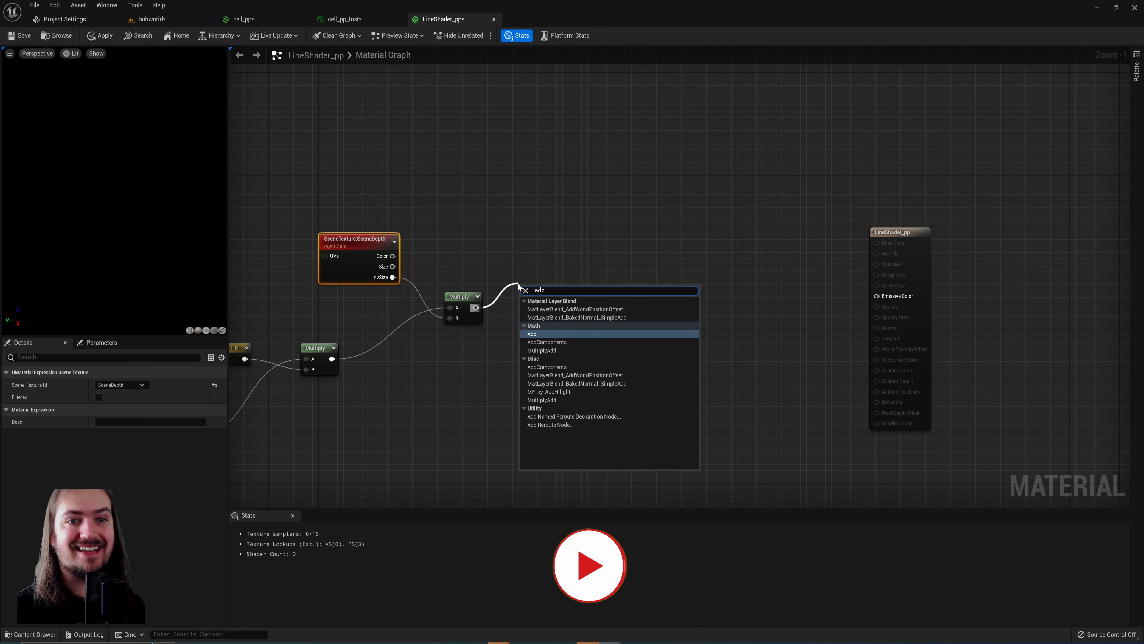
text(te)
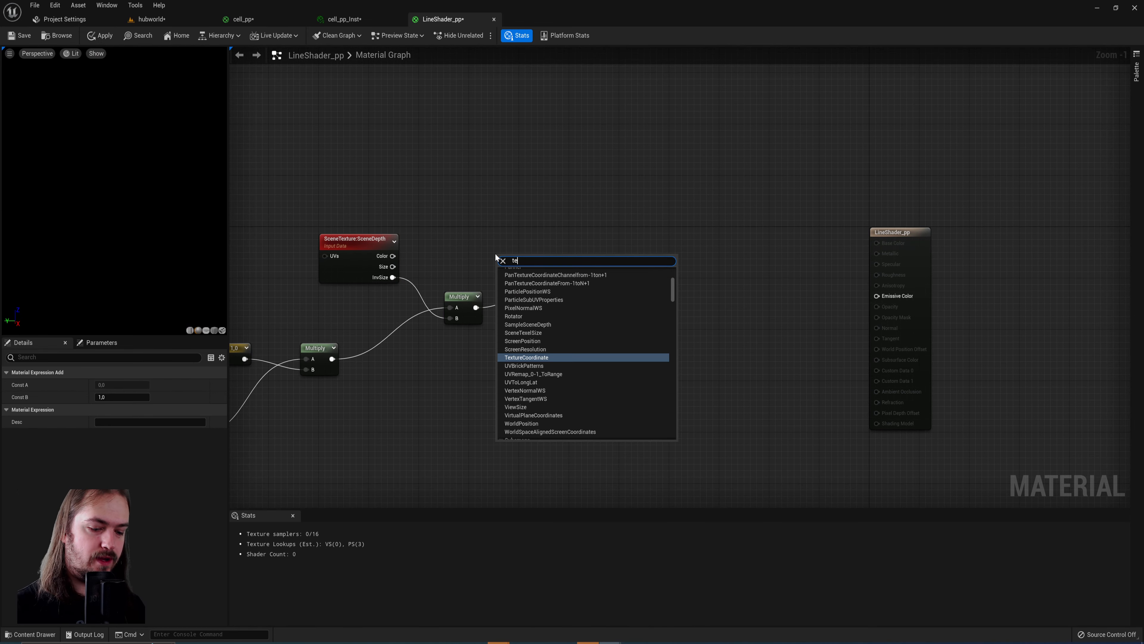
click(526, 357)
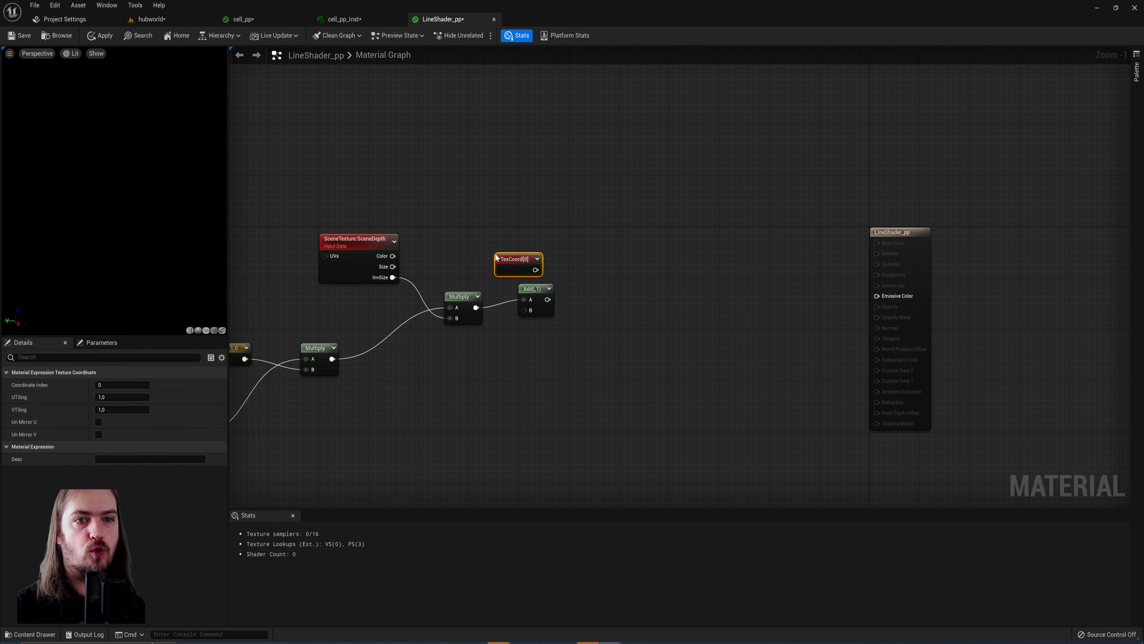
click(646, 235)
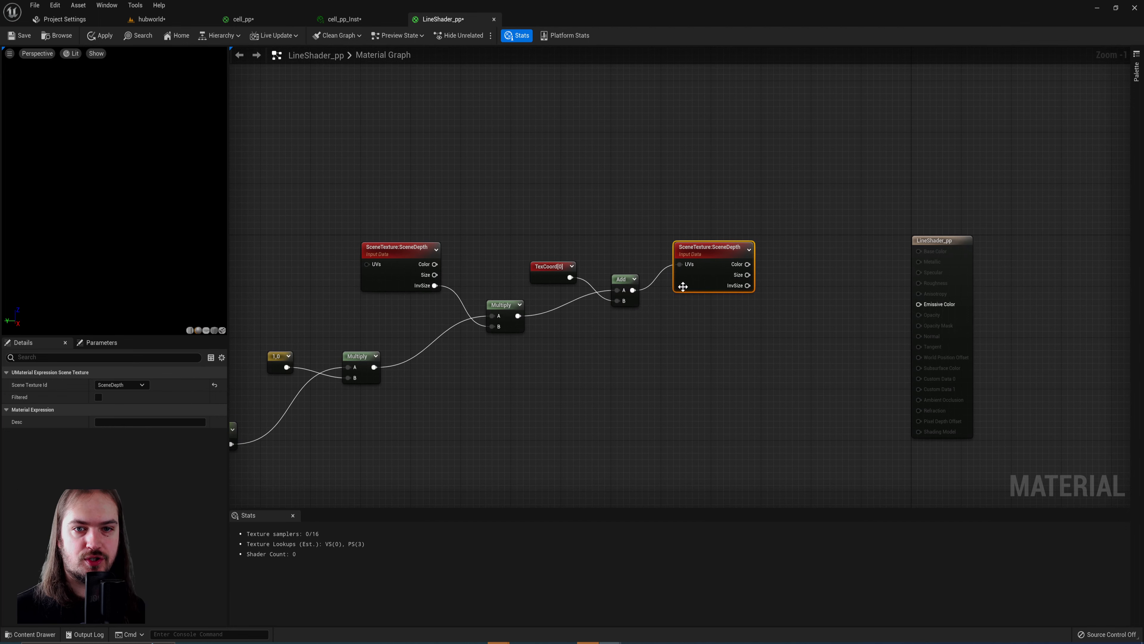
mouse_move(686, 278)
text(c)
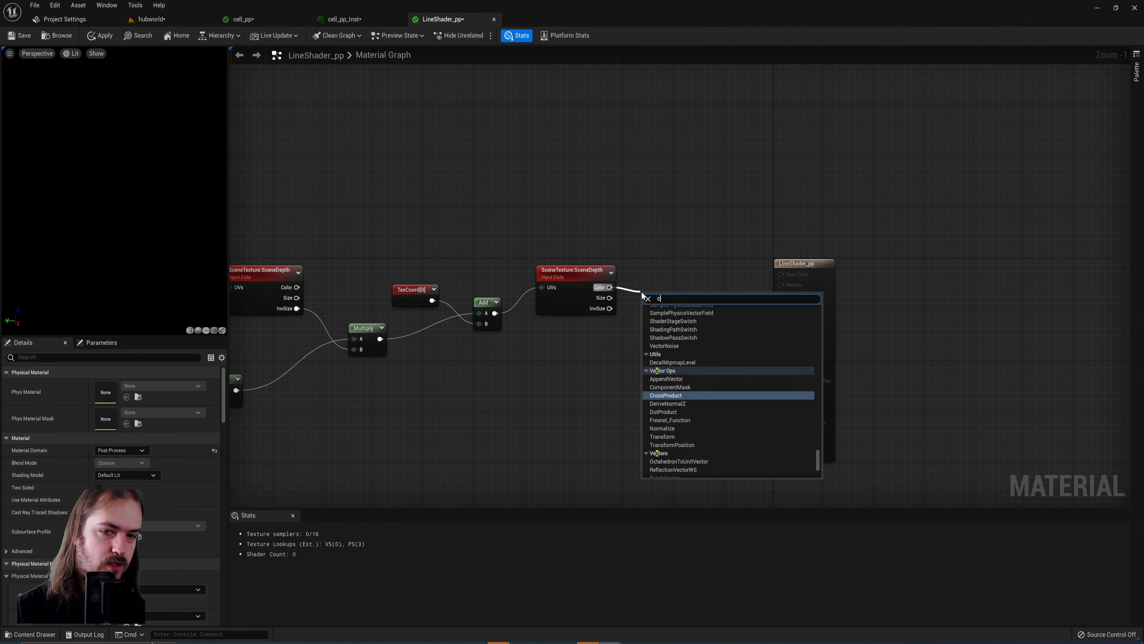
Step: Mask the offset depth sample to its R channel and drive Emissive Color with it
click(669, 386)
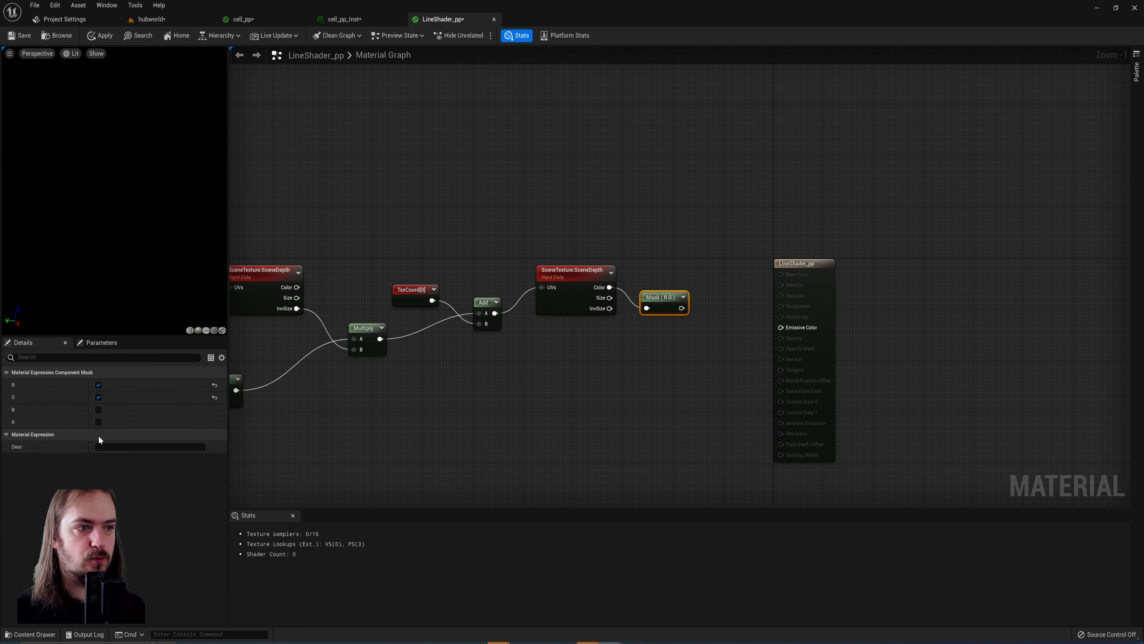
click(99, 397)
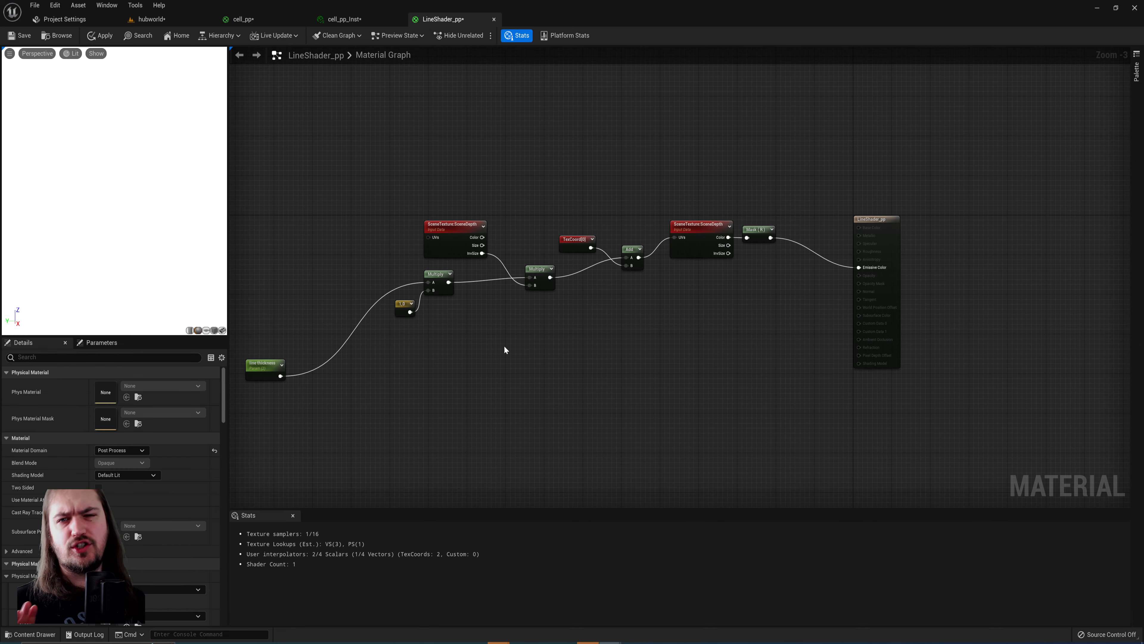
mouse_move(453, 236)
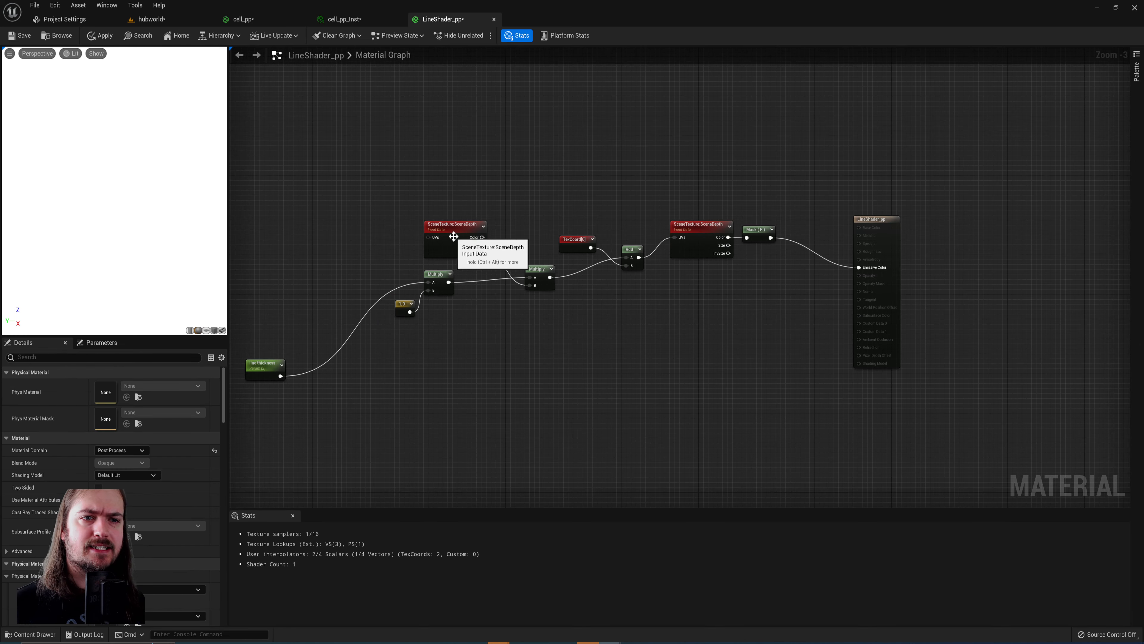
click(445, 225)
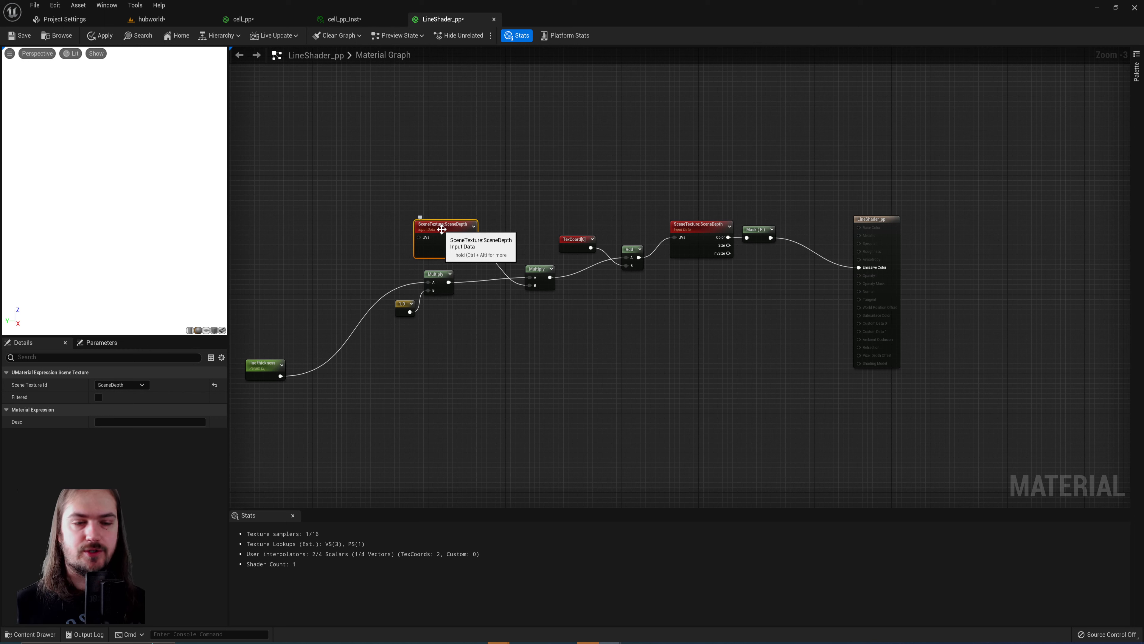
mouse_move(446, 311)
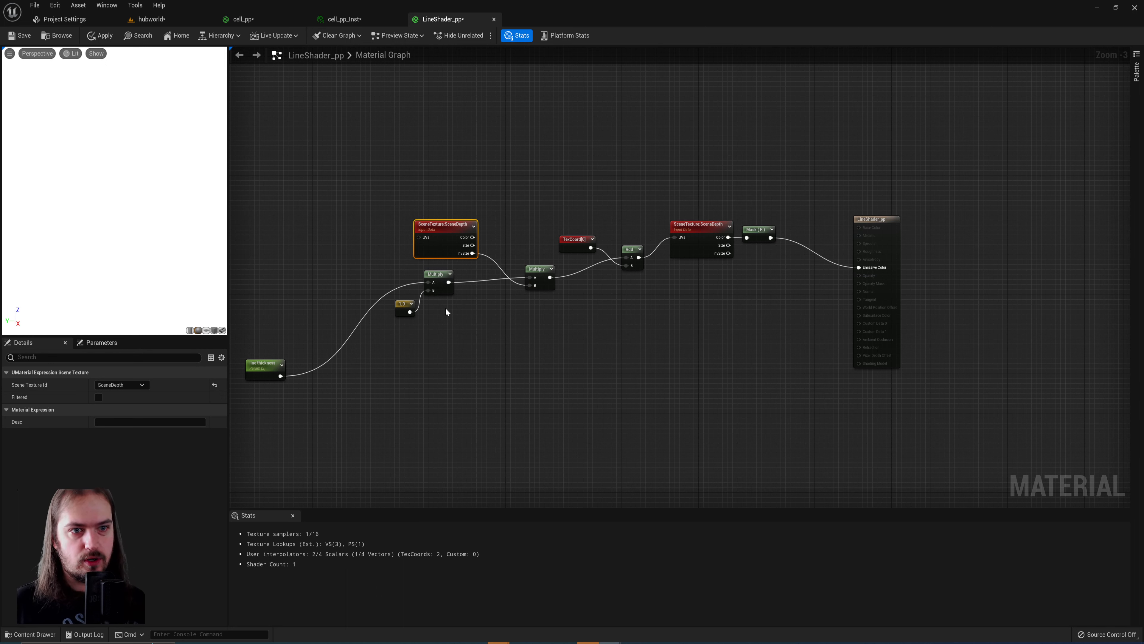
mouse_move(403, 305)
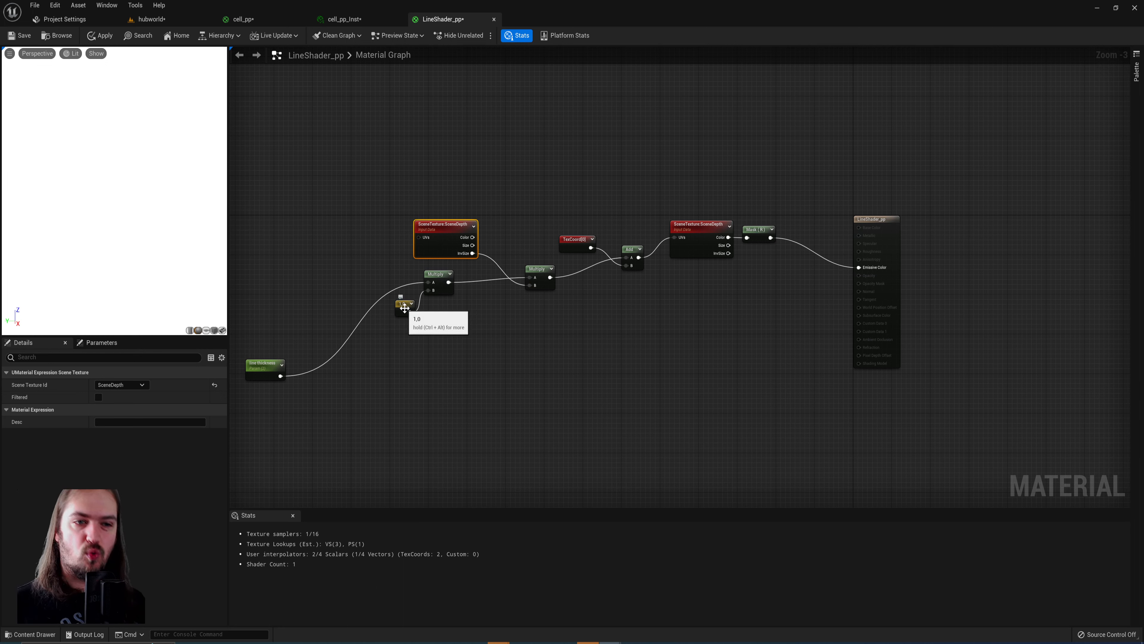
mouse_move(266, 365)
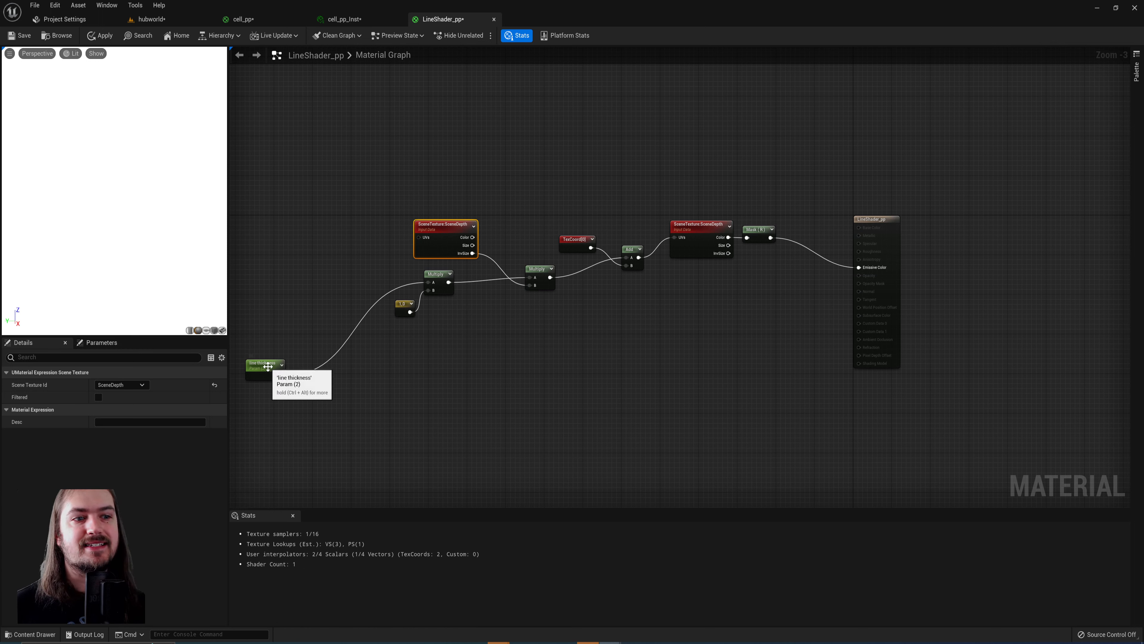
click(265, 364)
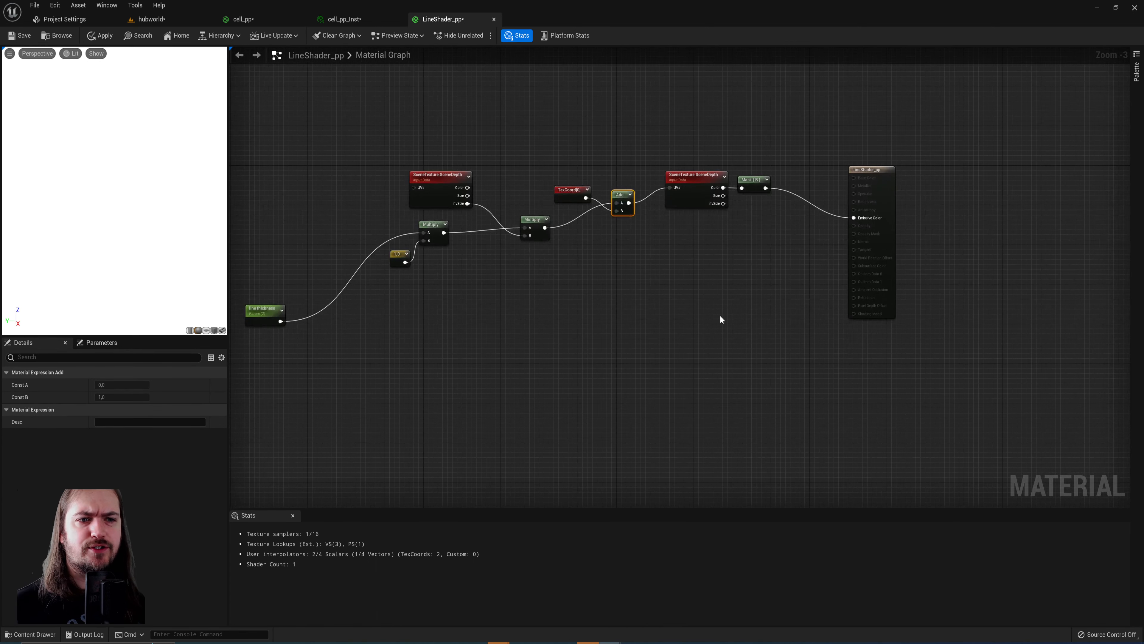
mouse_move(515, 370)
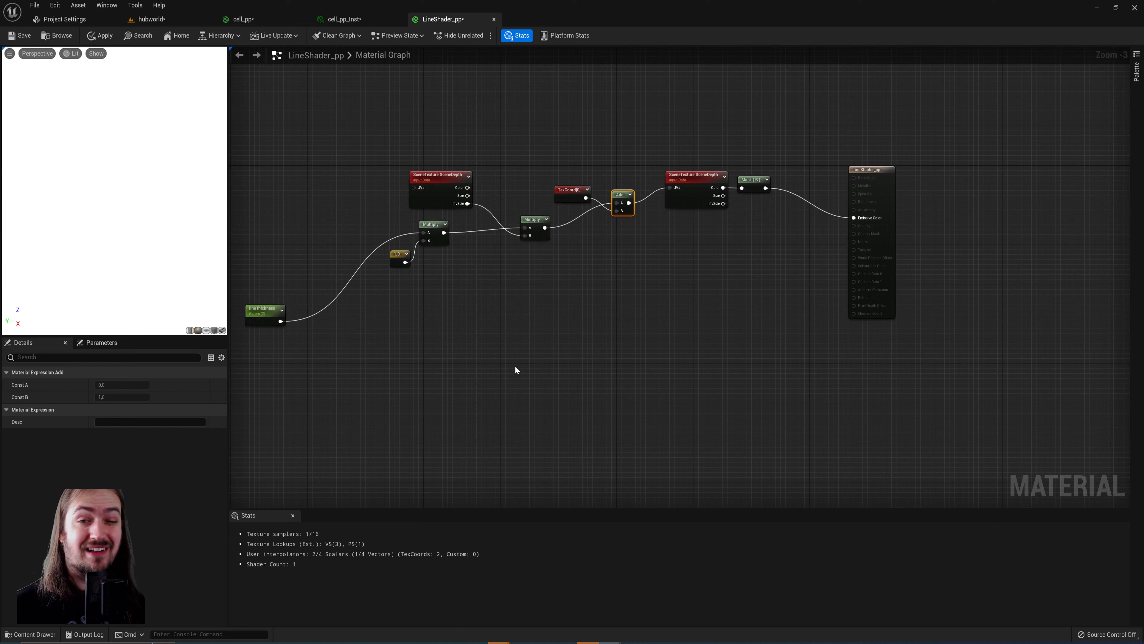
mouse_move(779, 298)
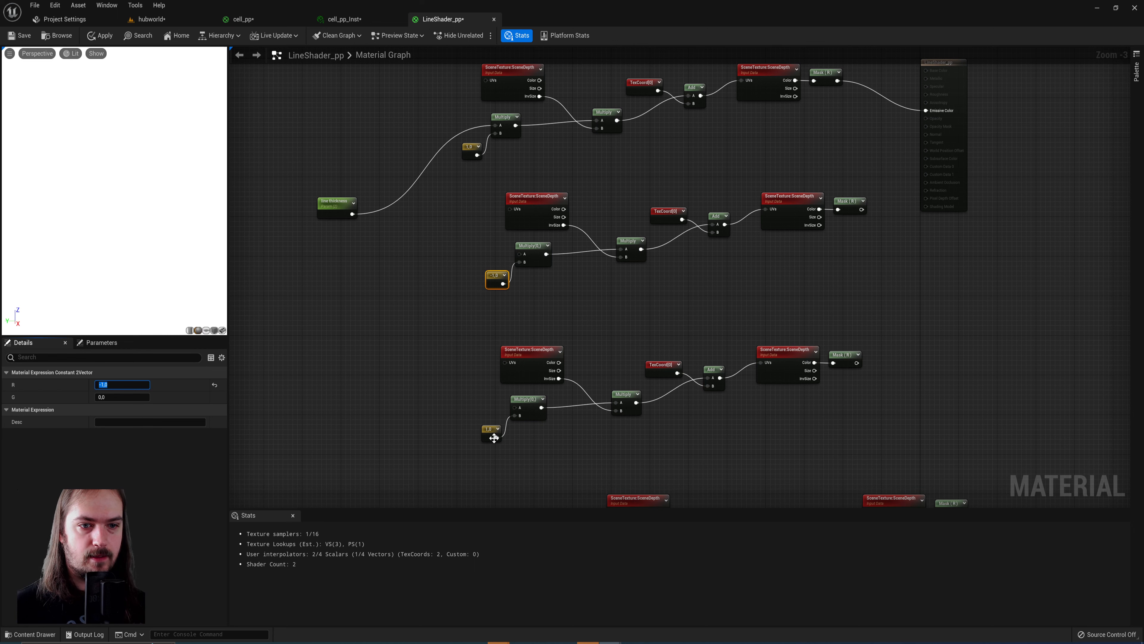
Step: Duplicate the sampling chain with other offset directions, all fed by line thickness
click(491, 432)
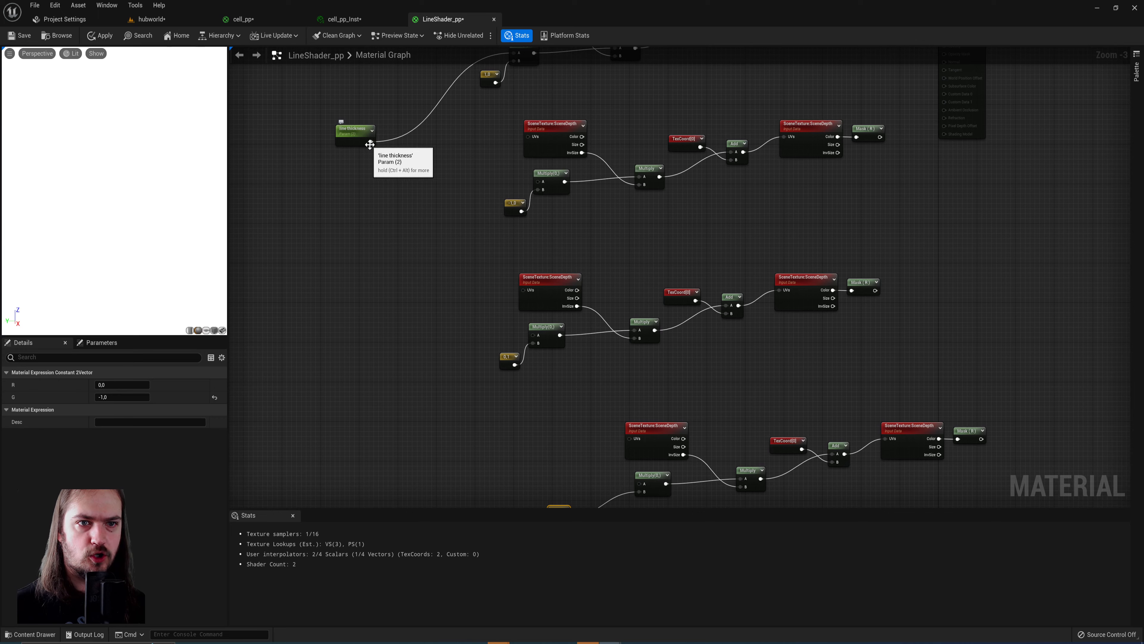
click(355, 135)
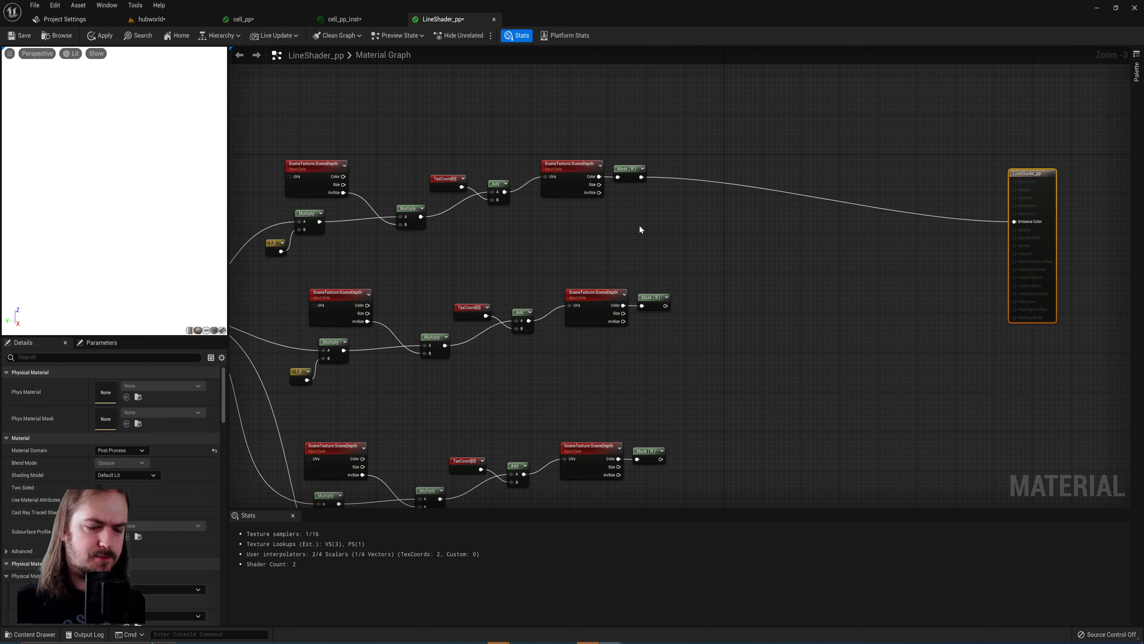
Step: Subtract a centre SceneDepth R sample against each offset depth sample
click(651, 170)
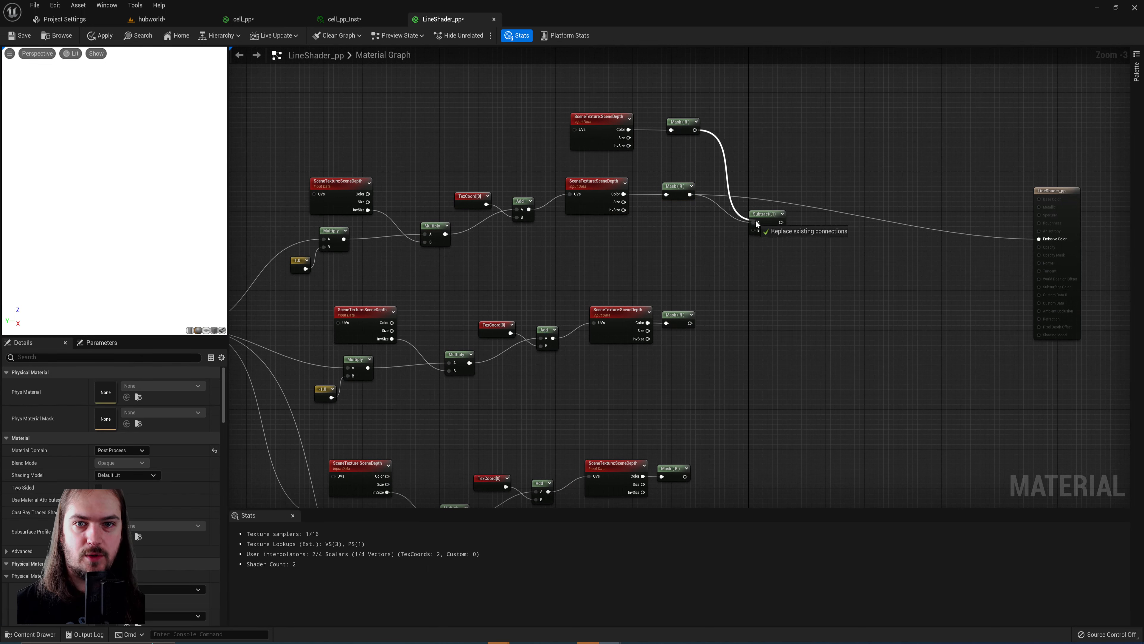
mouse_move(758, 245)
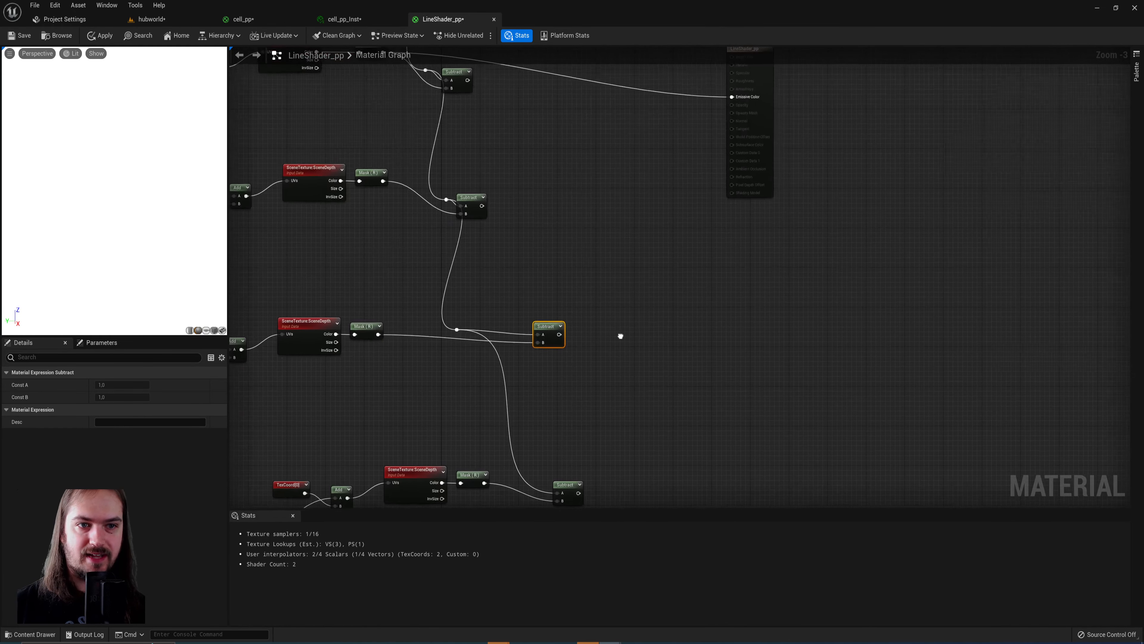
Step: Sum the Subtract results through Add nodes into Emissive Color for white edge lines
click(614, 365)
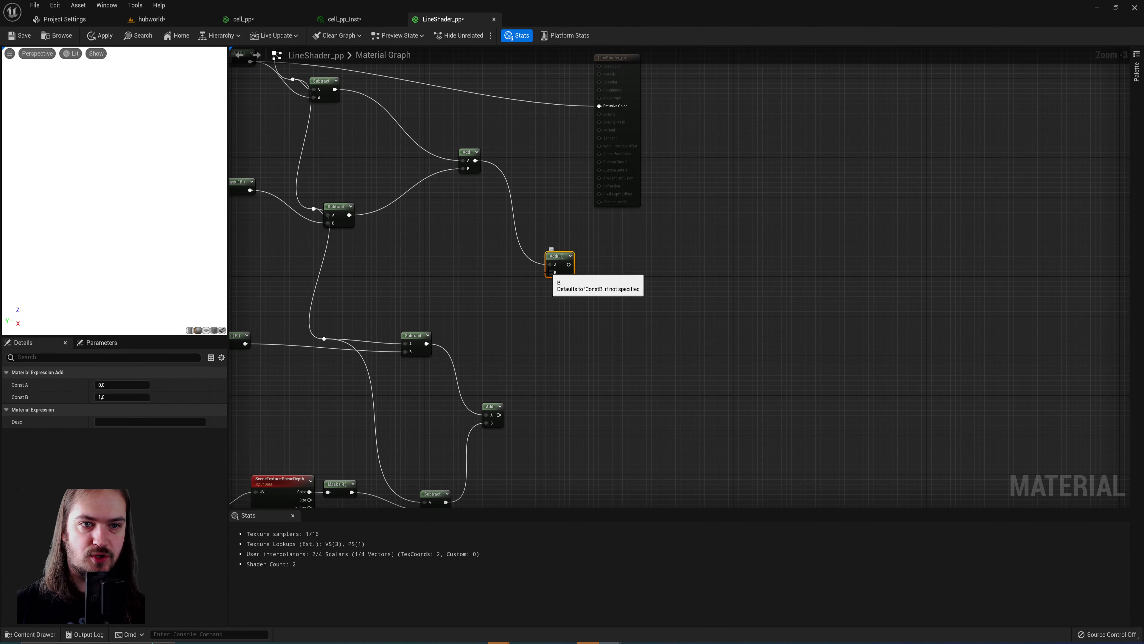
mouse_move(523, 194)
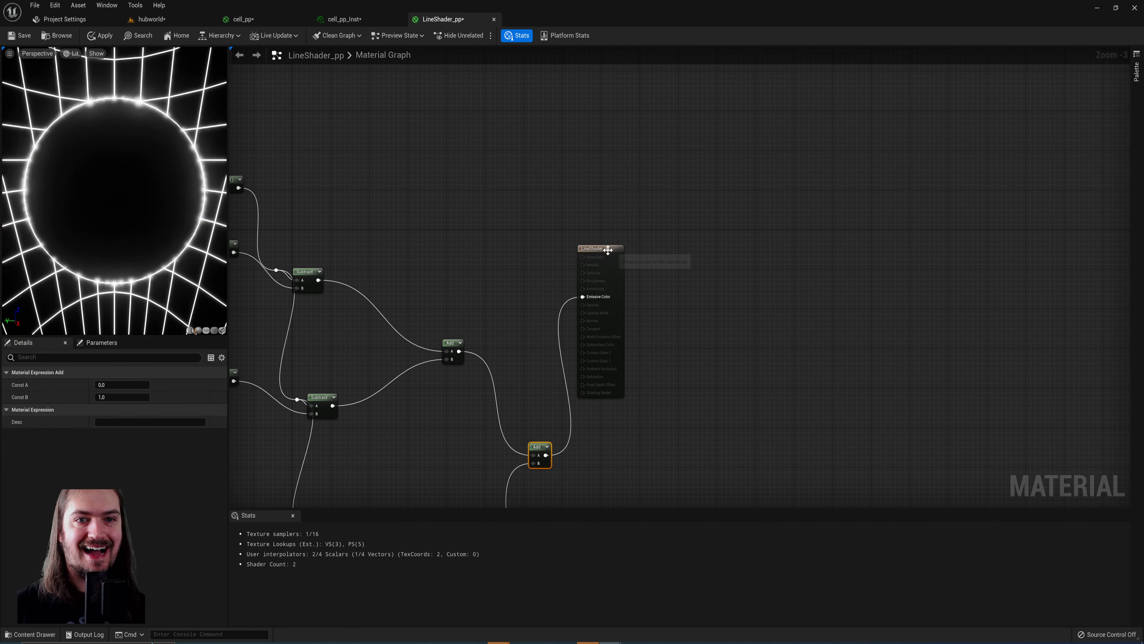
Step: Check the white depth-edge lines in the hubworld level, then return to the line shader material
click(600, 248)
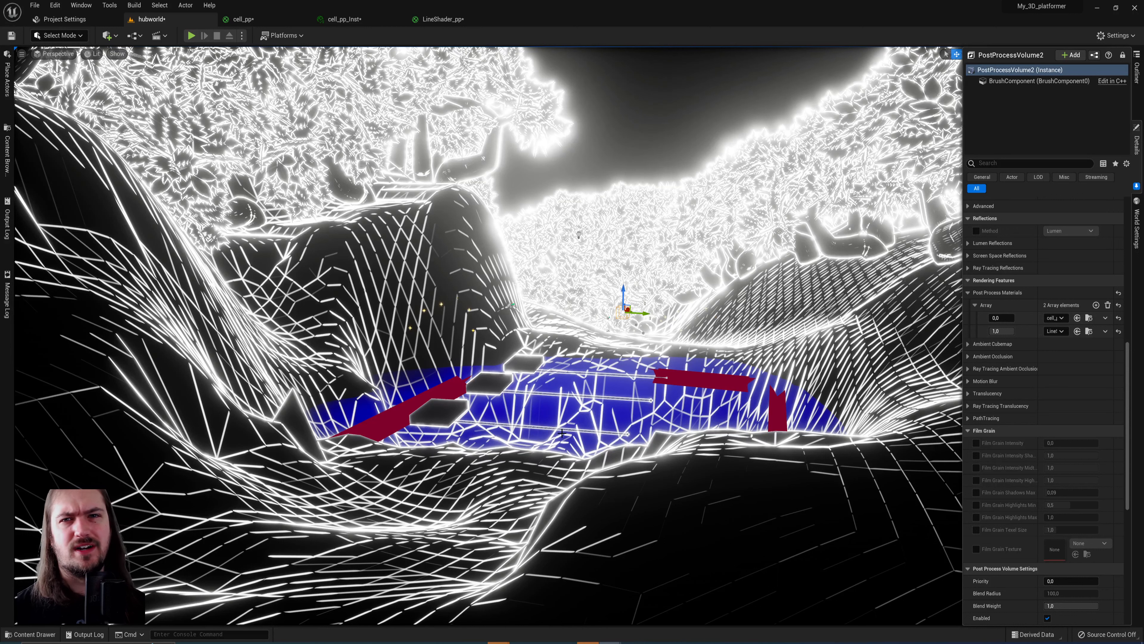
click(438, 19)
text(powe)
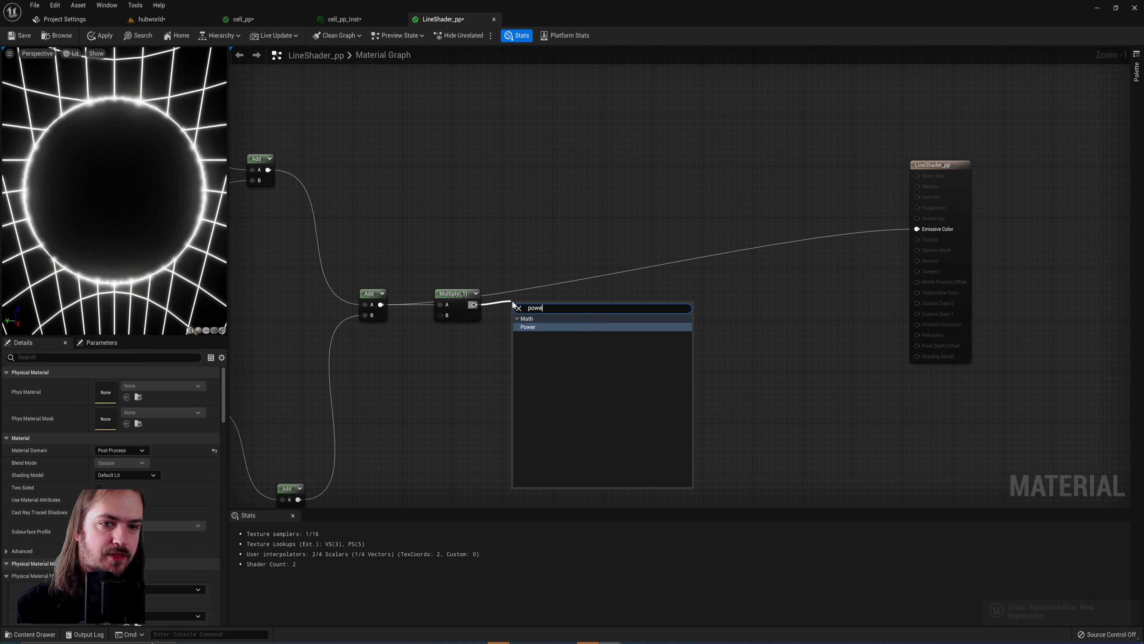
Step: Route the summed edges through 'line multiplier' Multiply, 'line bias' Power and a 0–1 Clamp into Emissive Color
click(528, 325)
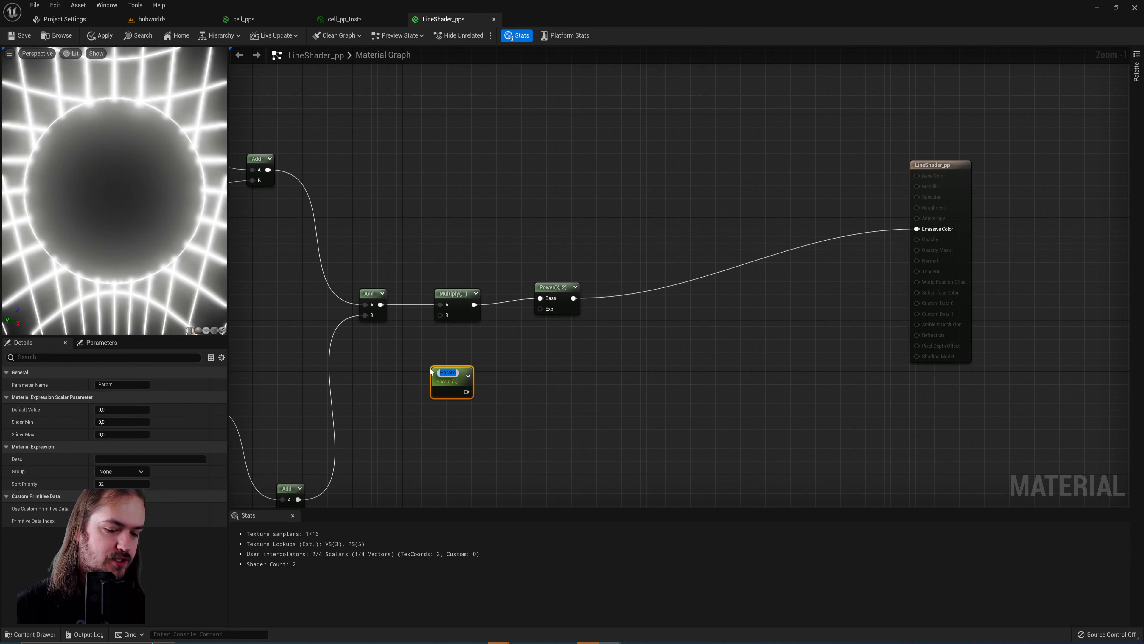
text(line multipleer)
text(cla)
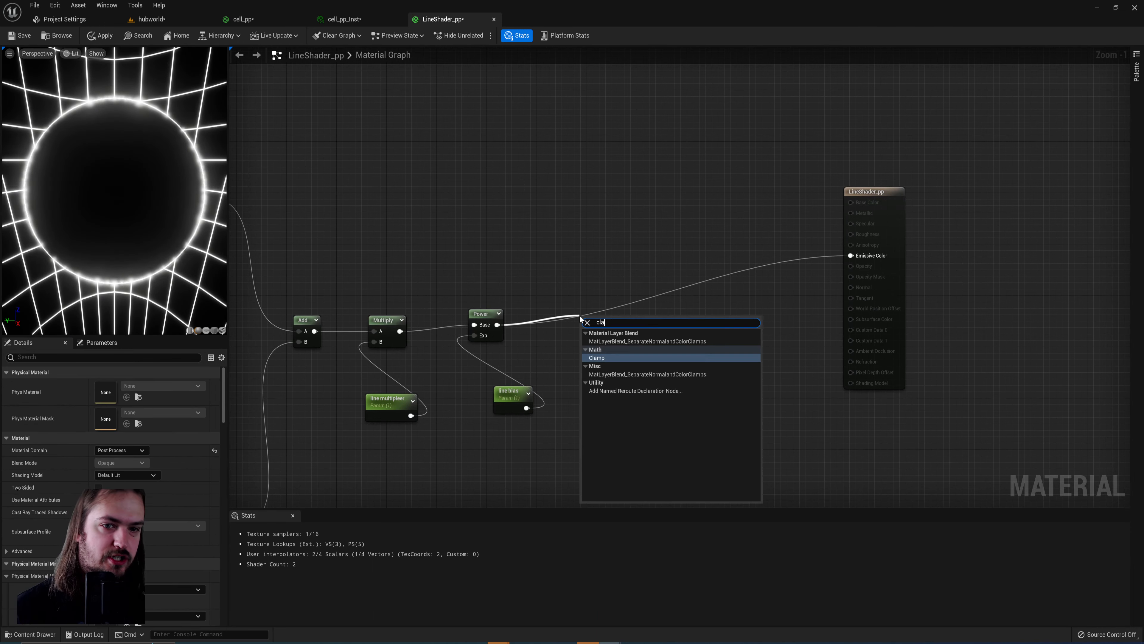
click(596, 358)
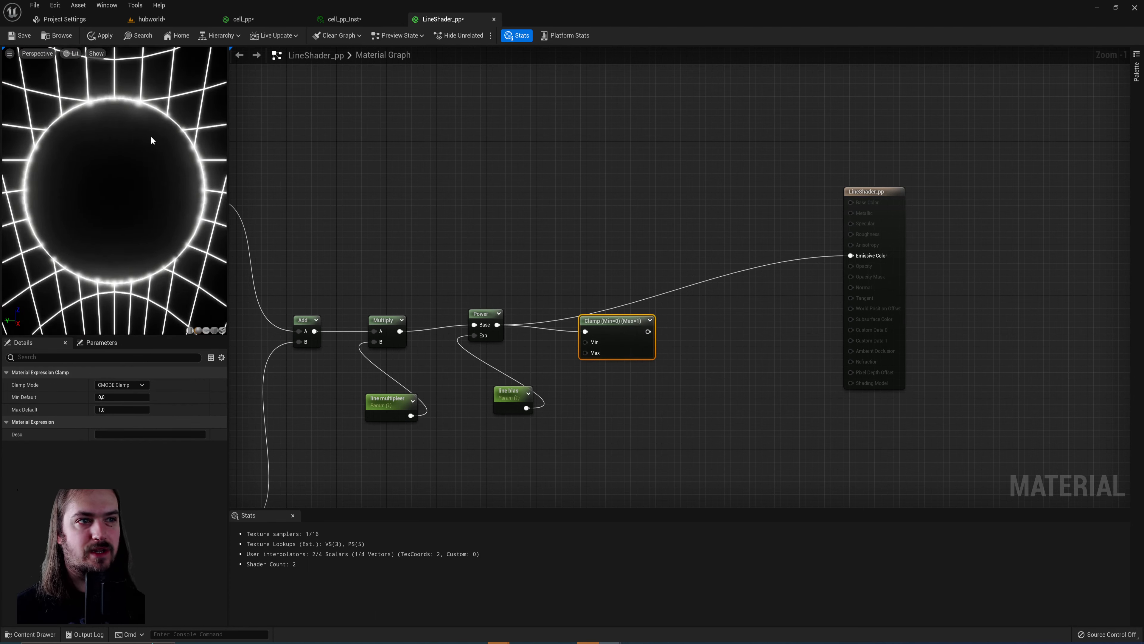
mouse_move(667, 310)
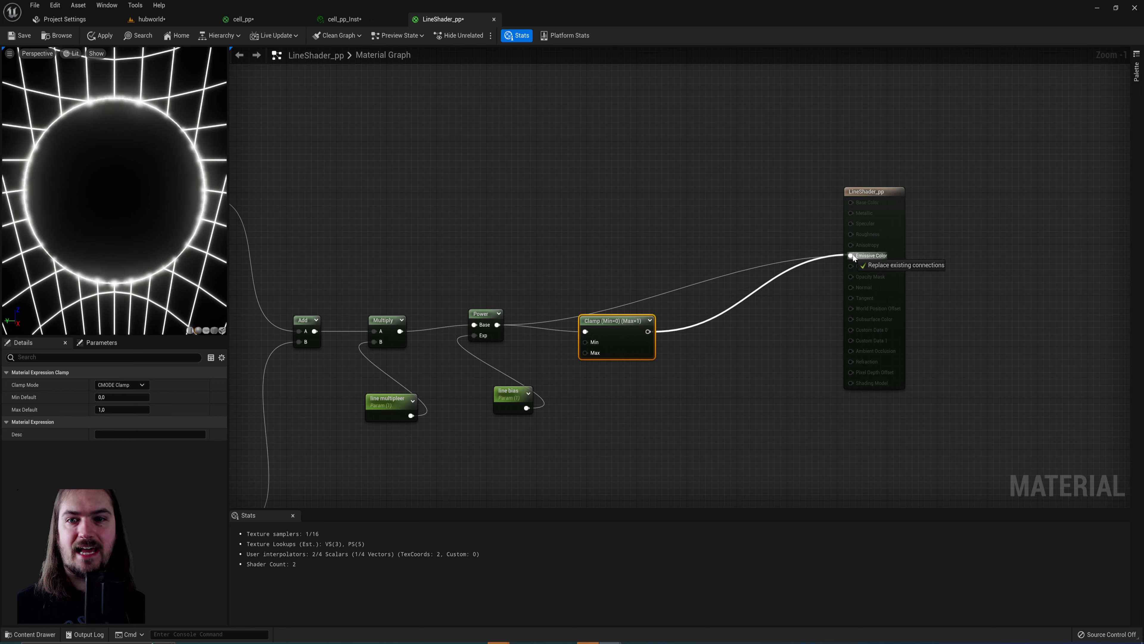
click(851, 256)
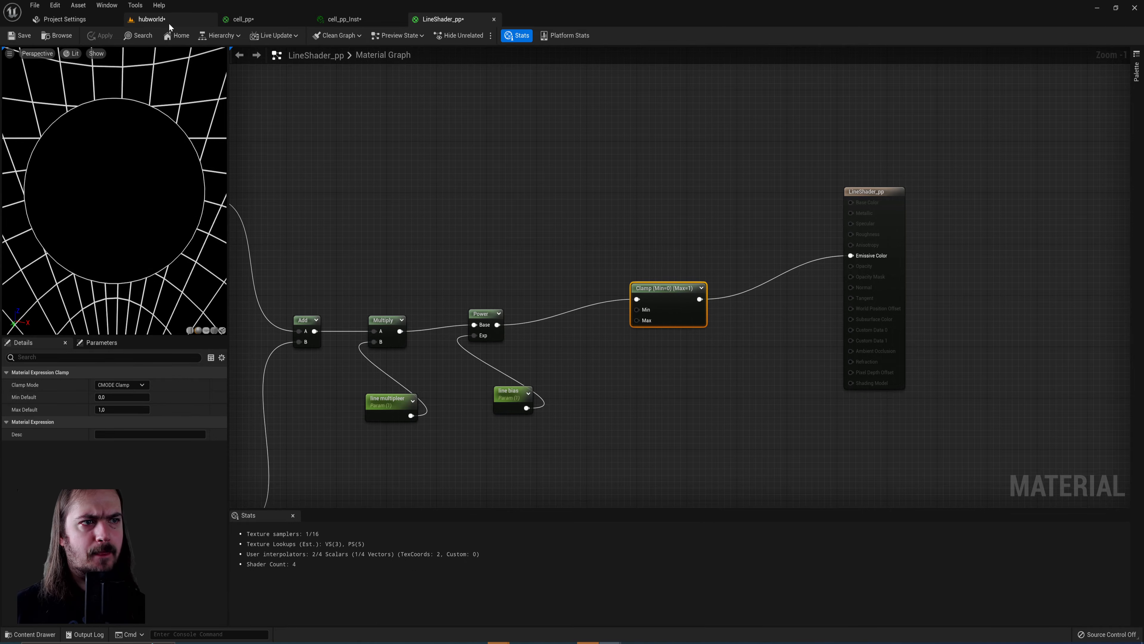
Step: Tune LineShader_pp_Inst to line bias near 4.43 and line multiplier 0.002667 for cleaner outlines
click(150, 19)
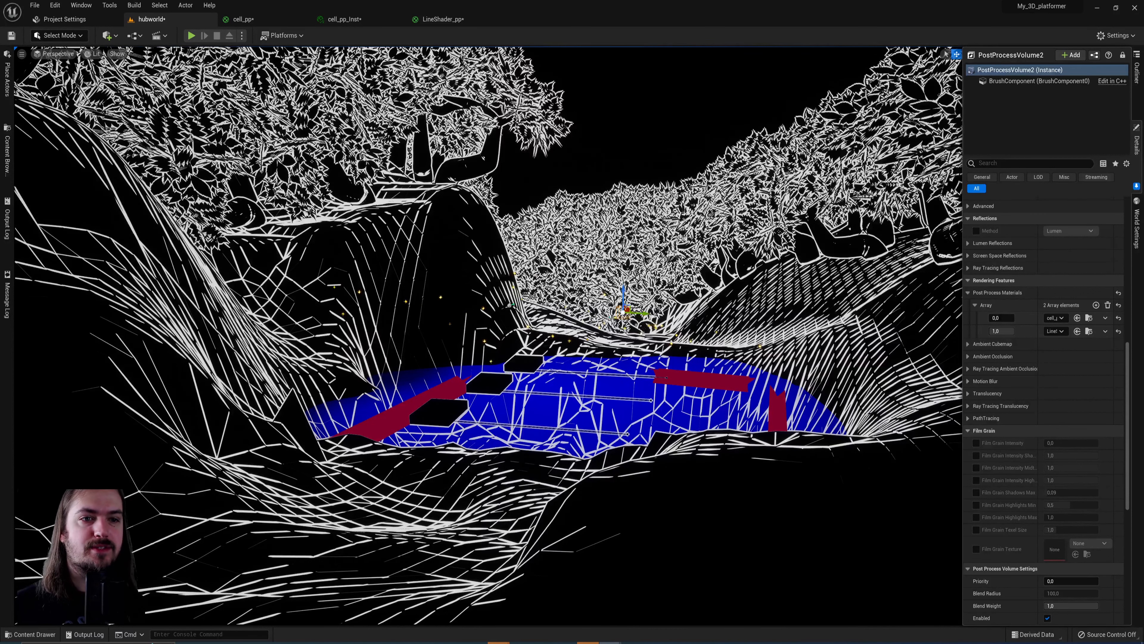
click(30, 634)
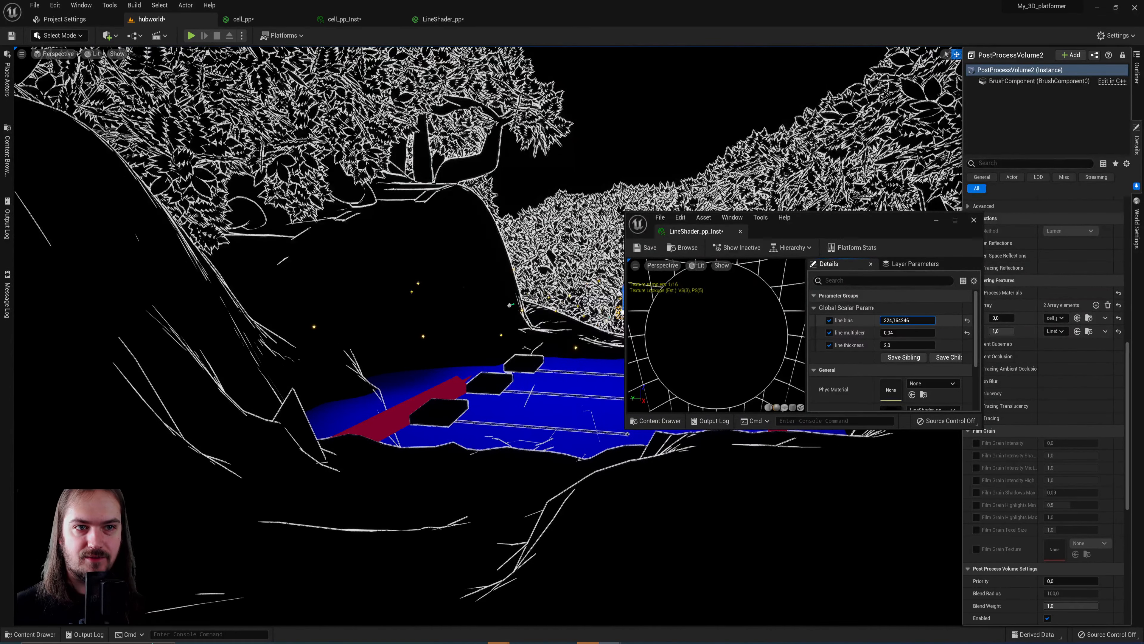
text(14,819299)
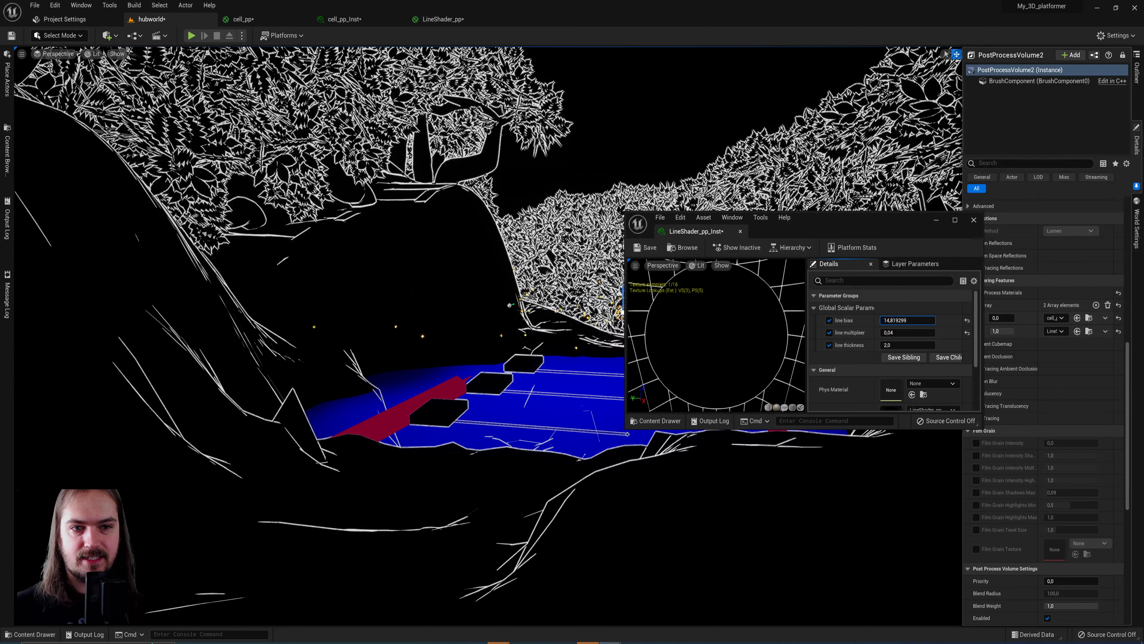
text(1.224388)
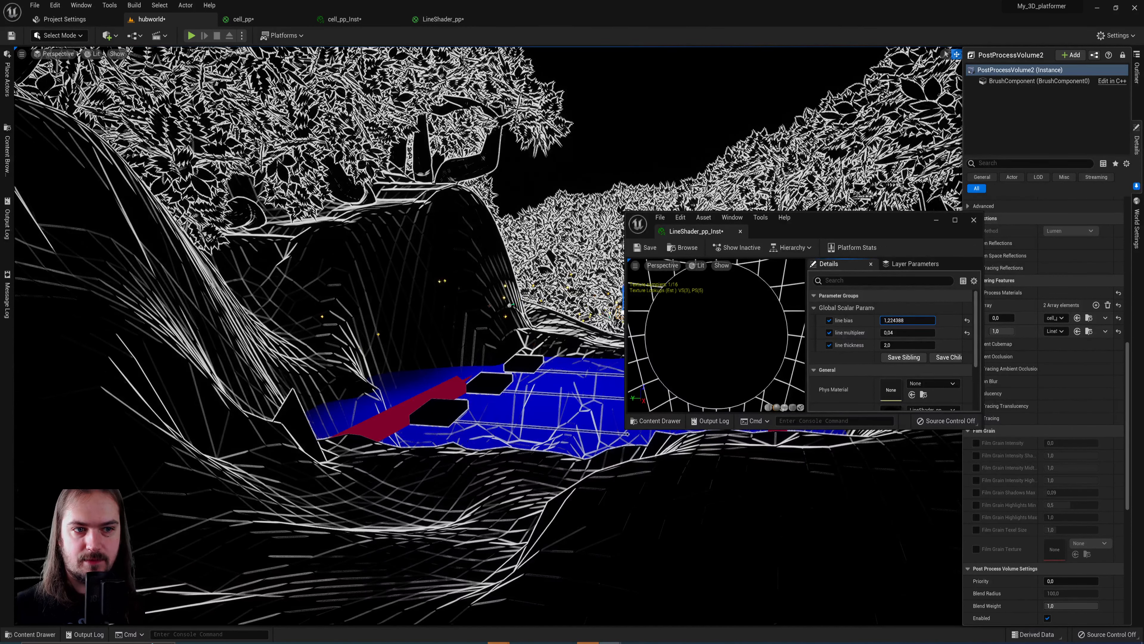
text(4.382074)
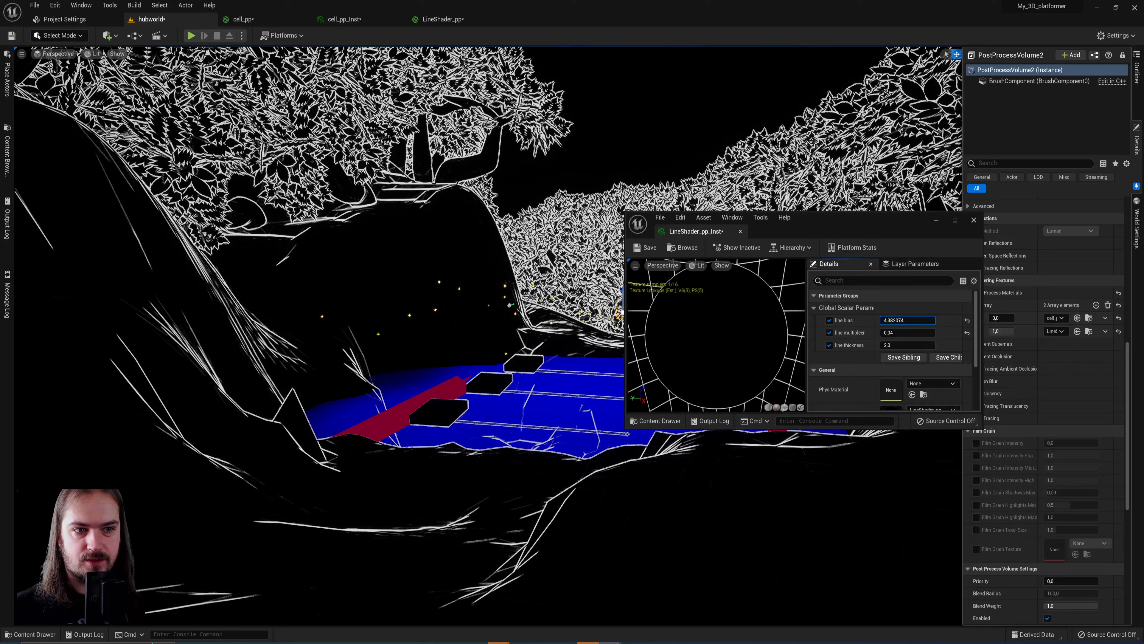
text(-0.024)
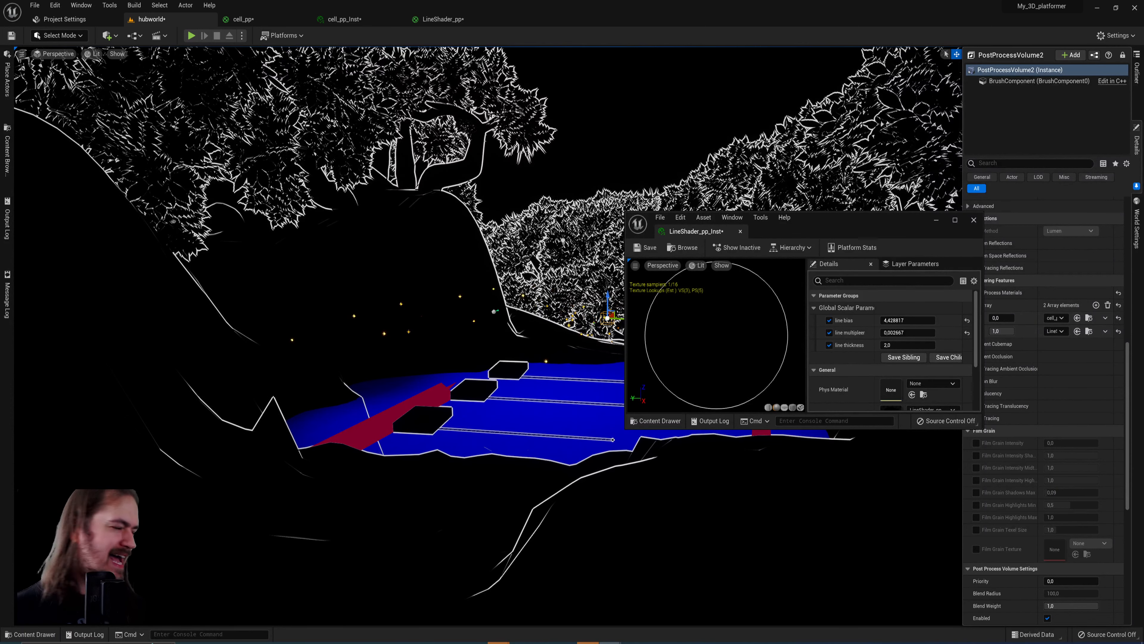
click(441, 19)
text(scene)
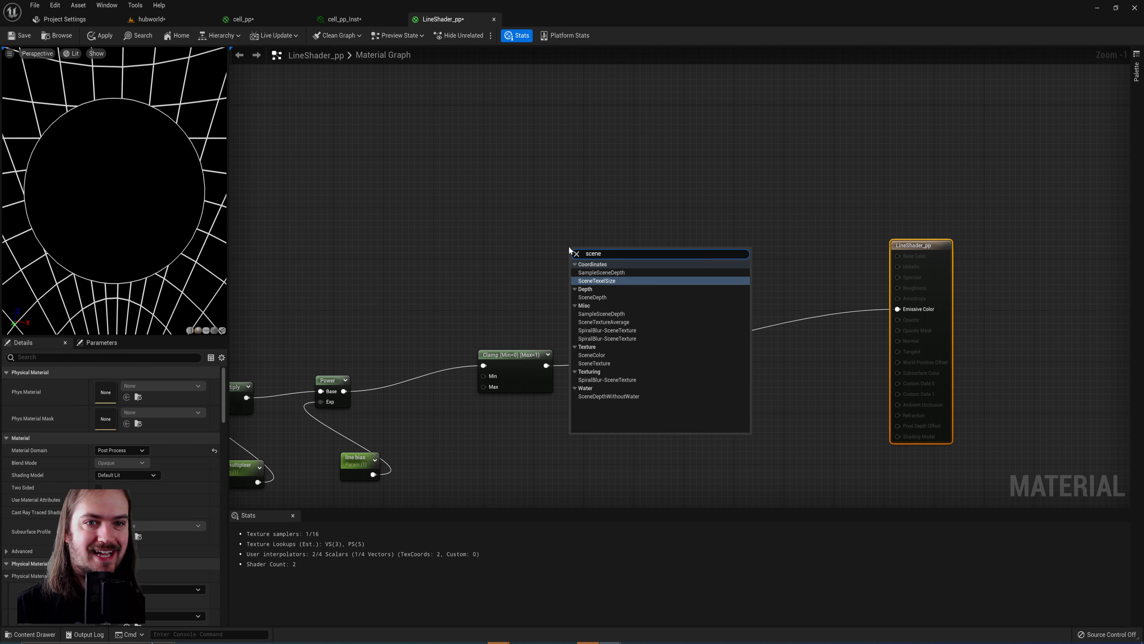
Step: Lerp the PostProcessInput0 scene colour RGB toward black using the clamped edges as alpha
click(591, 354)
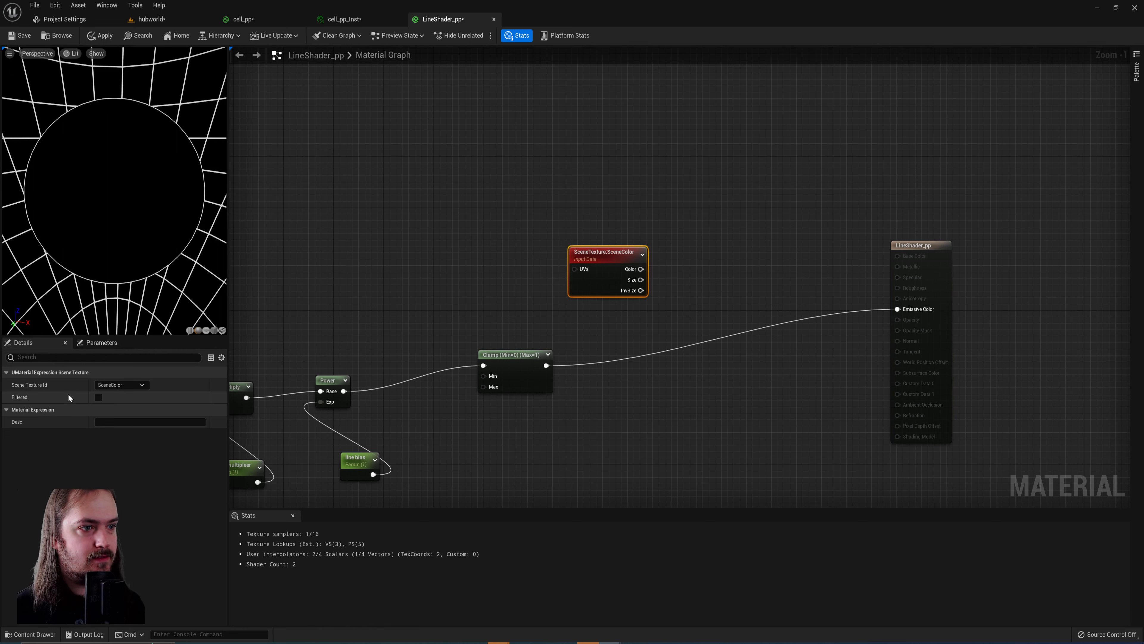
click(121, 384)
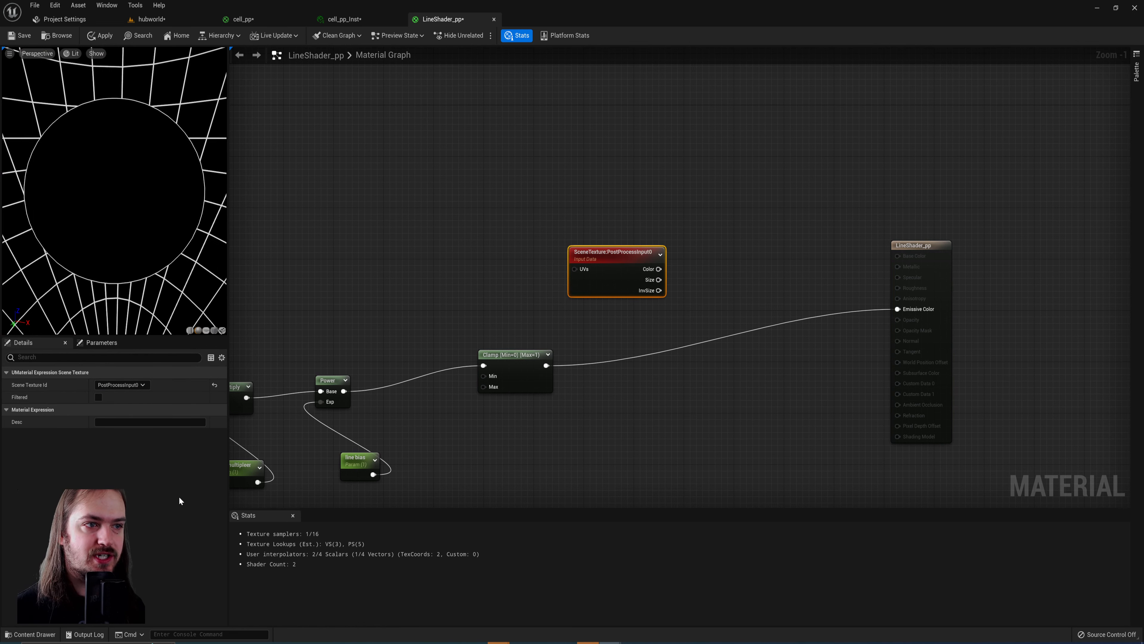
mouse_move(609, 251)
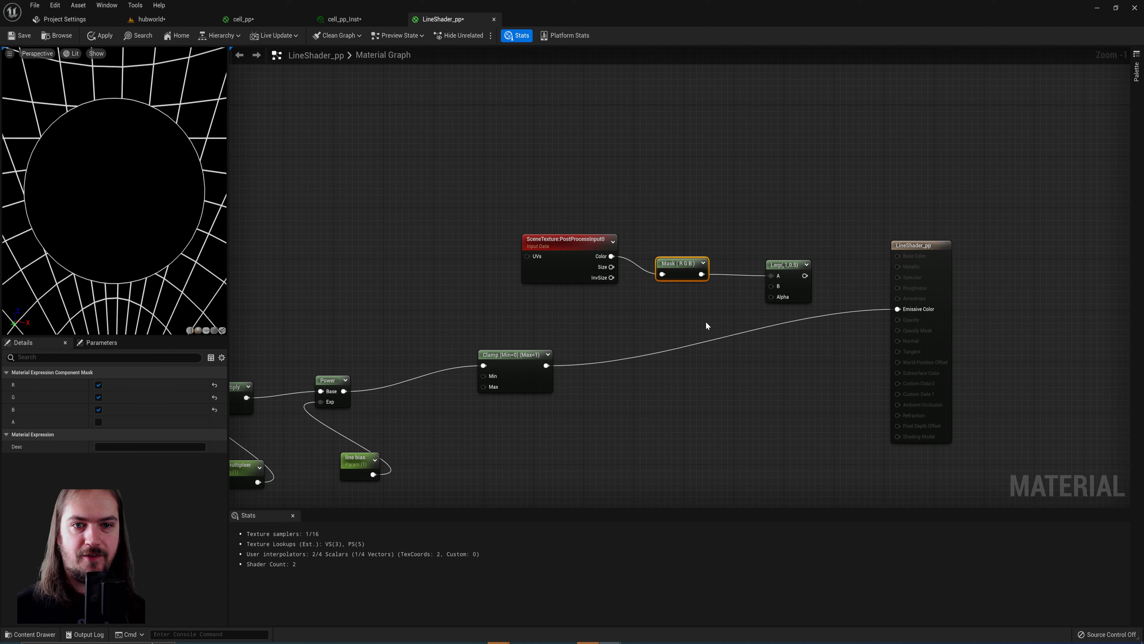
mouse_move(550, 364)
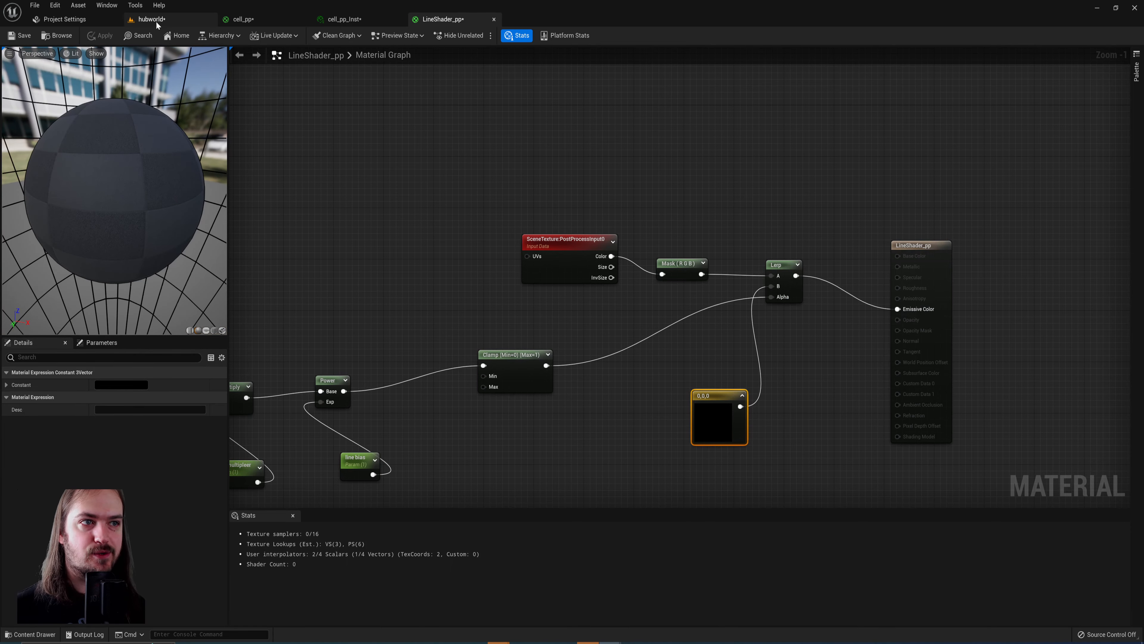
click(149, 19)
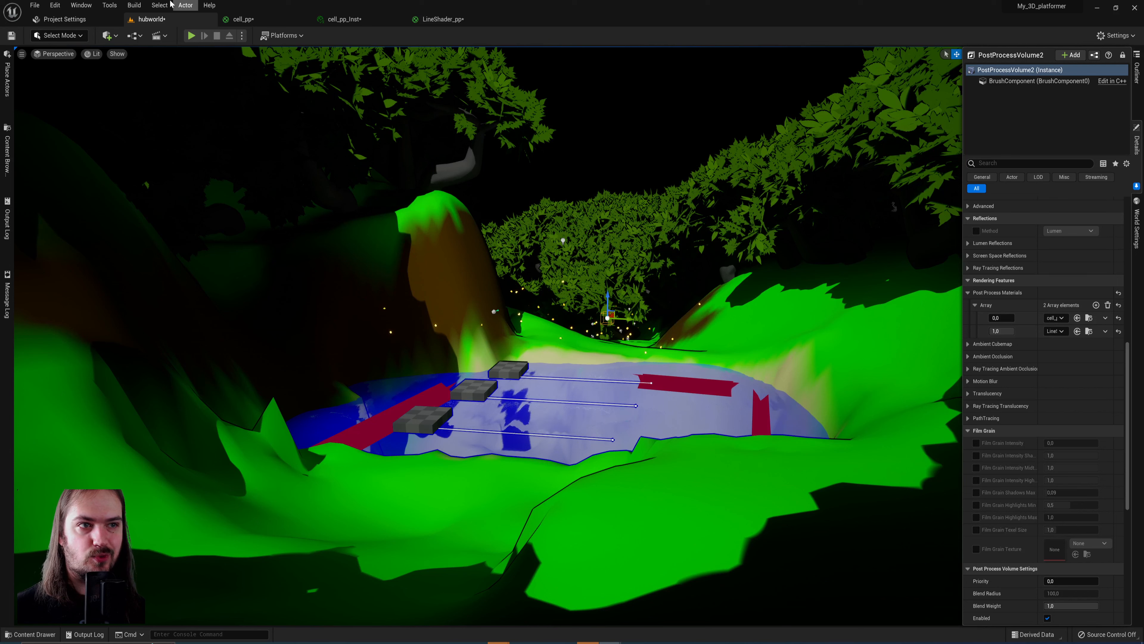
Step: Return to LineShader_pp to add a second PostProcessInput0 scene texture node
click(440, 19)
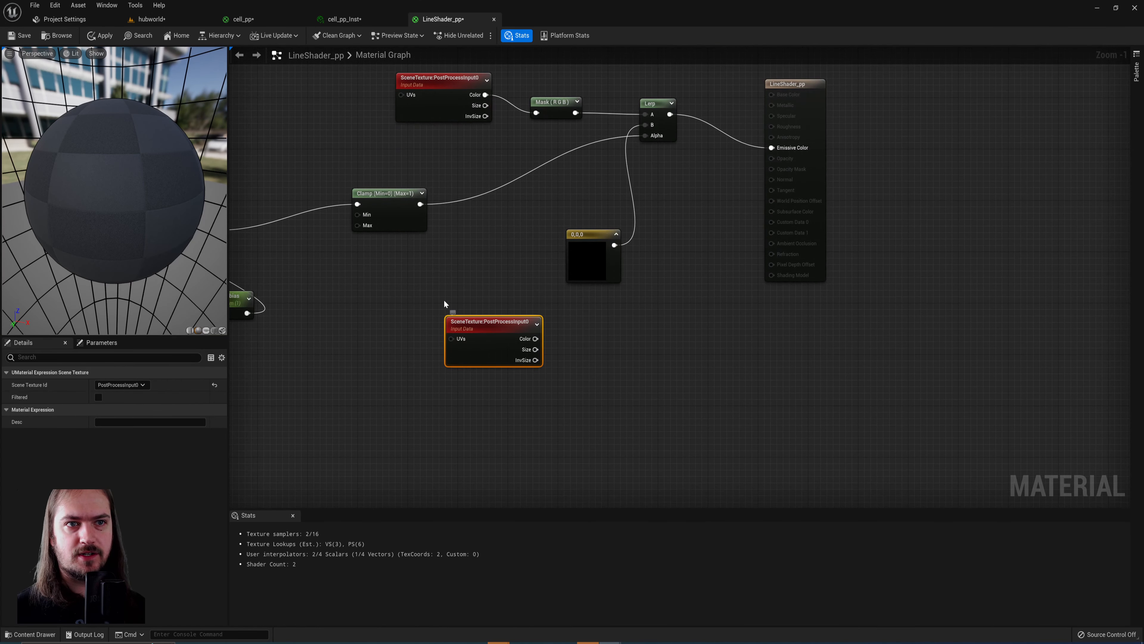
Step: Divide the second scene colour by a 'line darkness' parameter and feed its RGB into Lerp B
click(592, 256)
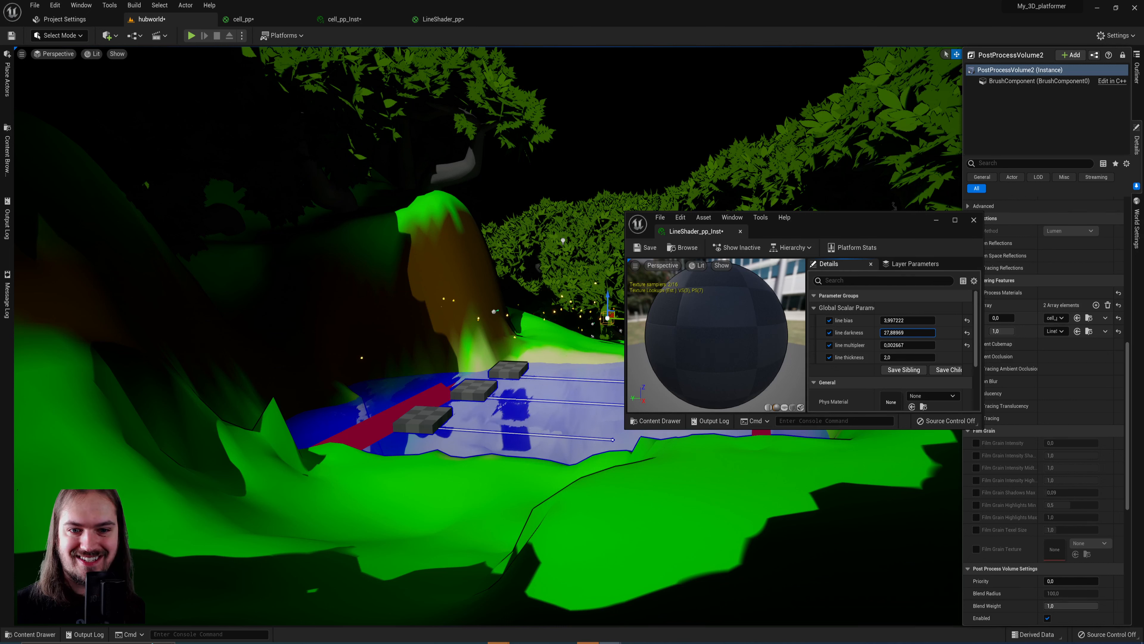
Step: Adjust the line darkness value in LineShader_pp_Inst for subtly darkened outlines
text(6.323635)
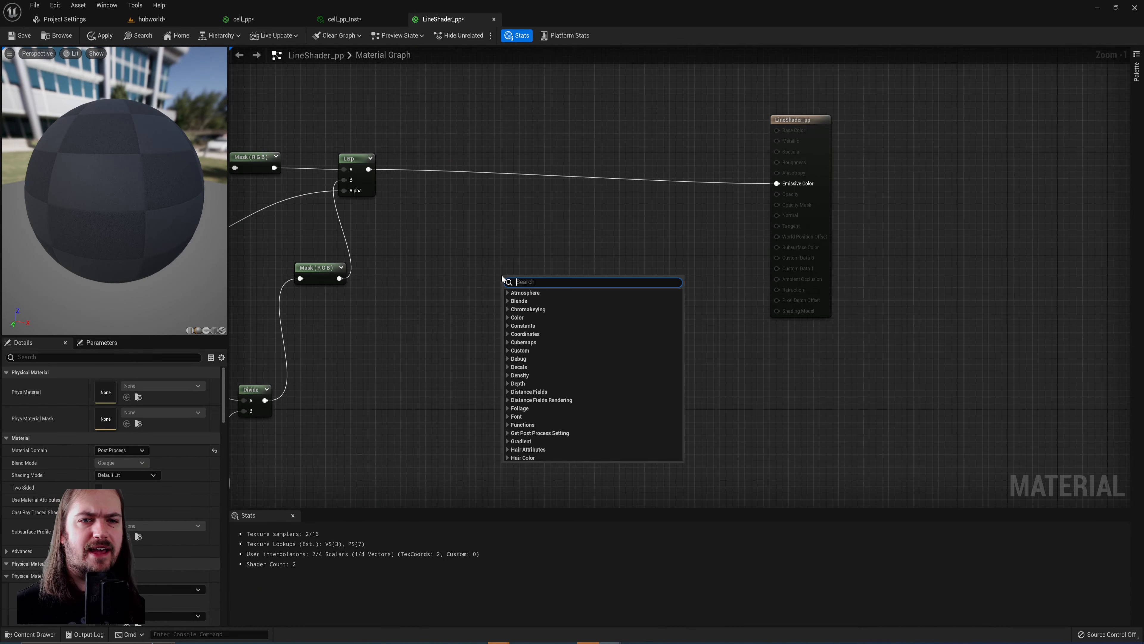
Step: Add a Depth Fade with opacity 1 and a 'distance' parameter, rounded into a new Lerp's alpha
text(depth)
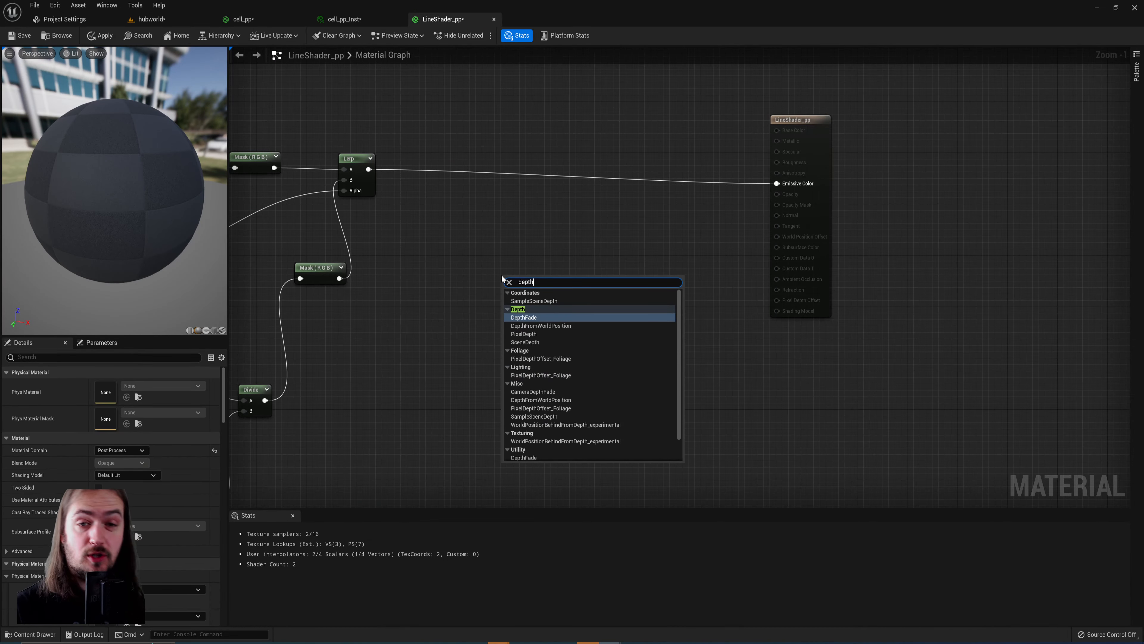
click(523, 317)
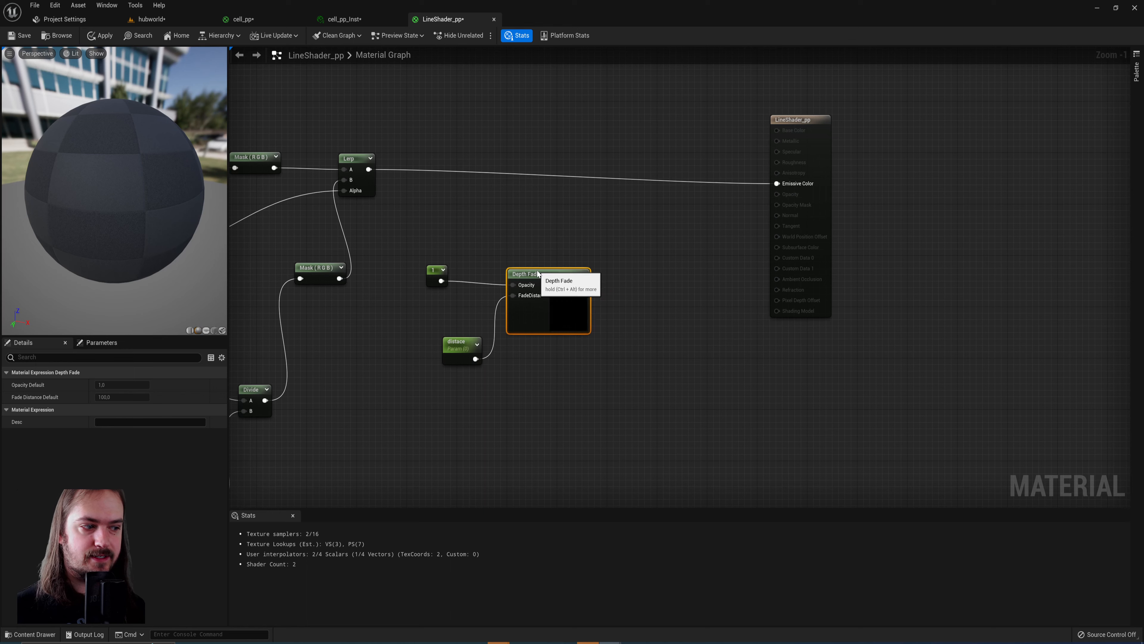
text(roun)
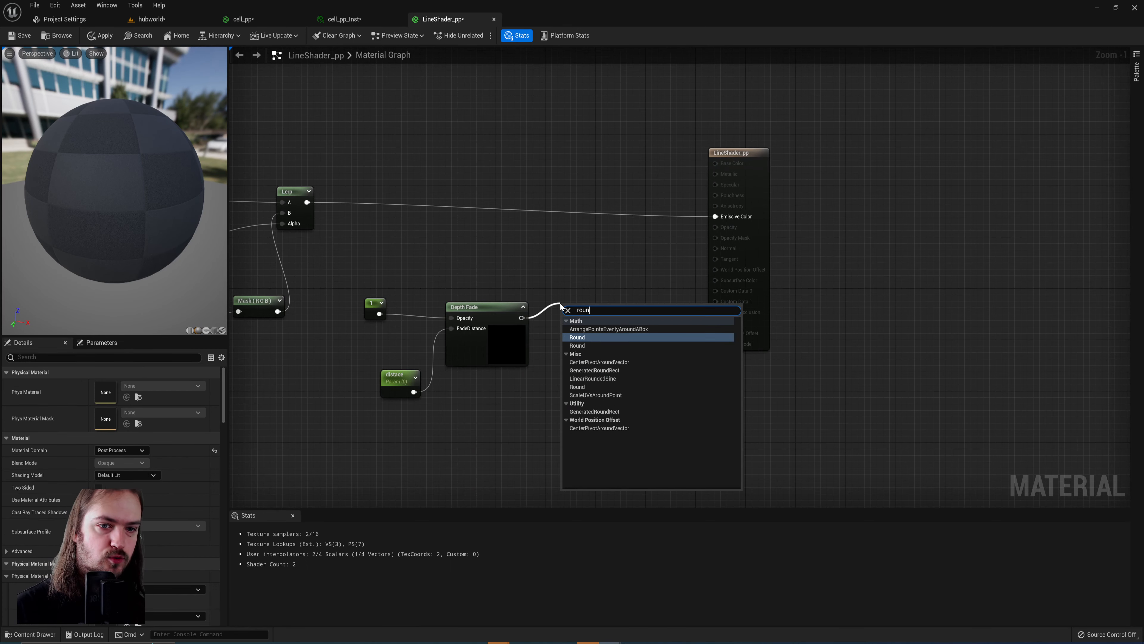
click(576, 338)
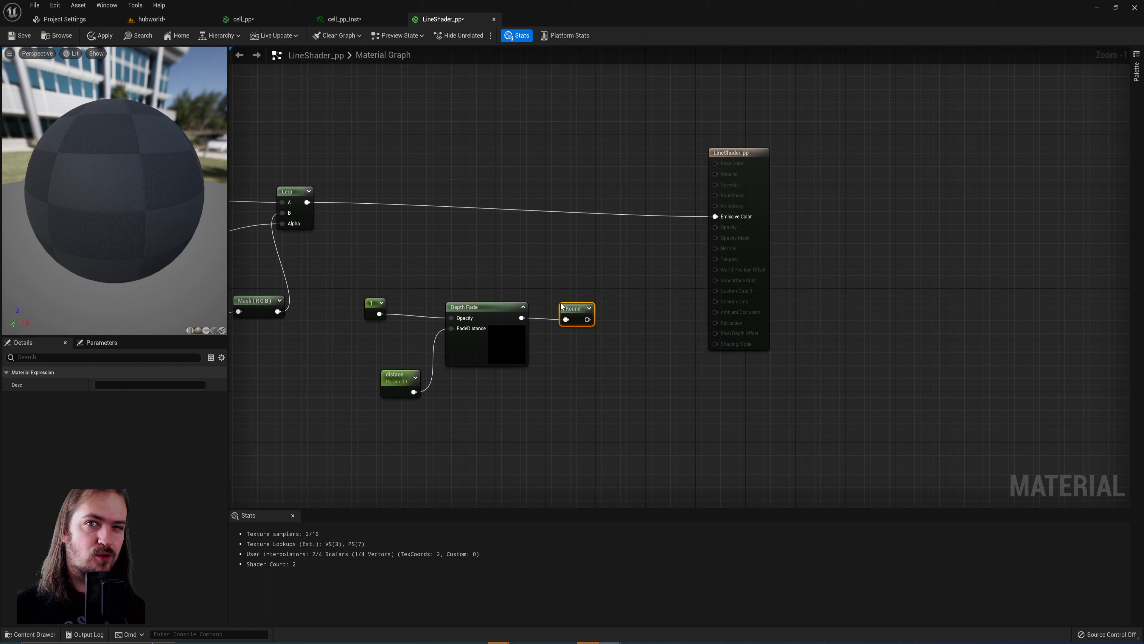
click(295, 191)
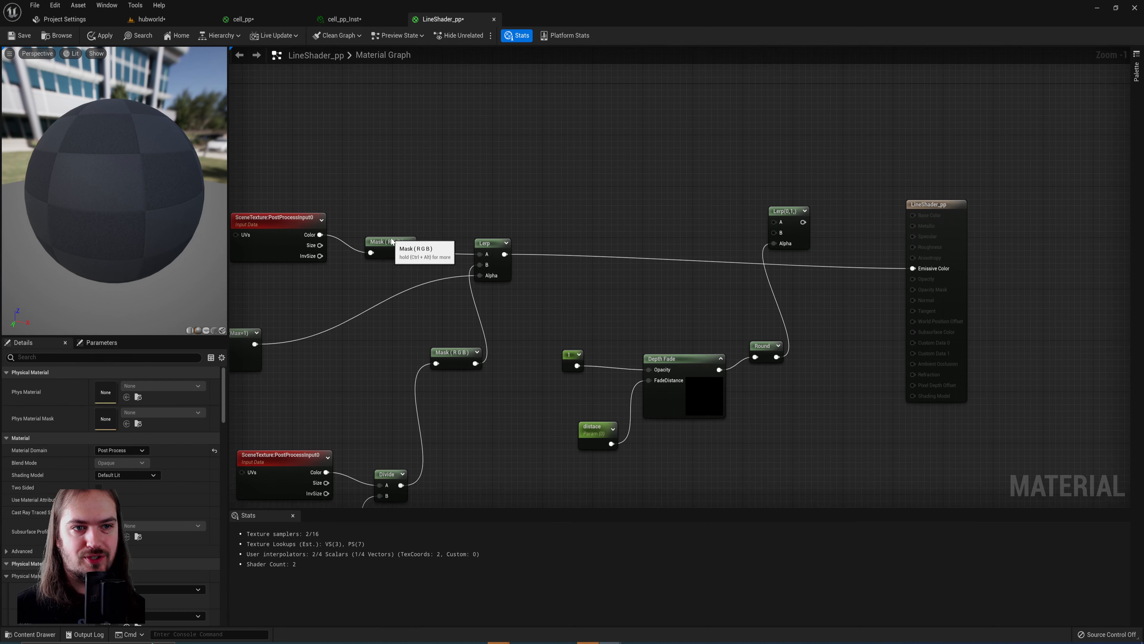
click(393, 212)
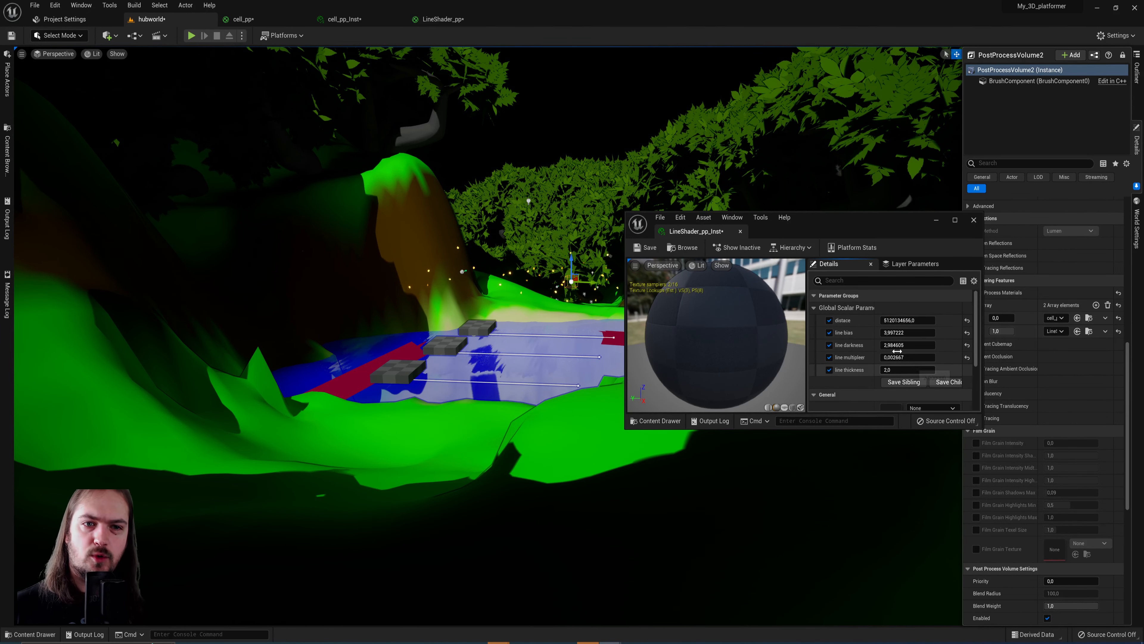
Step: Enable a very large distance value and set line darkness near 2.98 in the instance
click(443, 19)
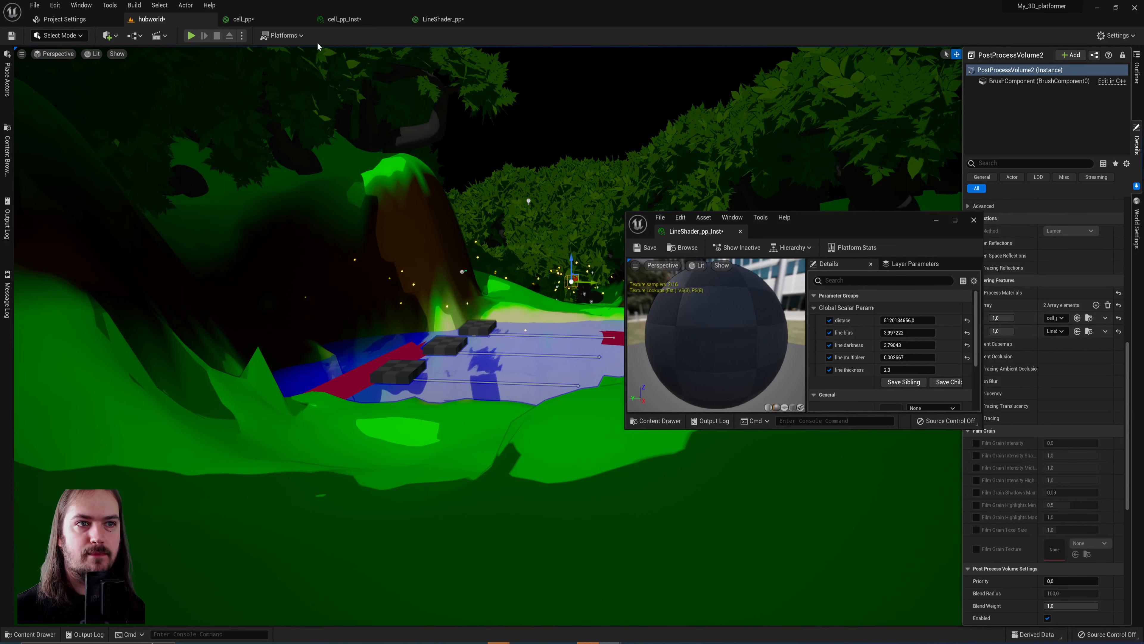
Step: Start a play session in the level with both post-process materials at weight 1.0
click(191, 35)
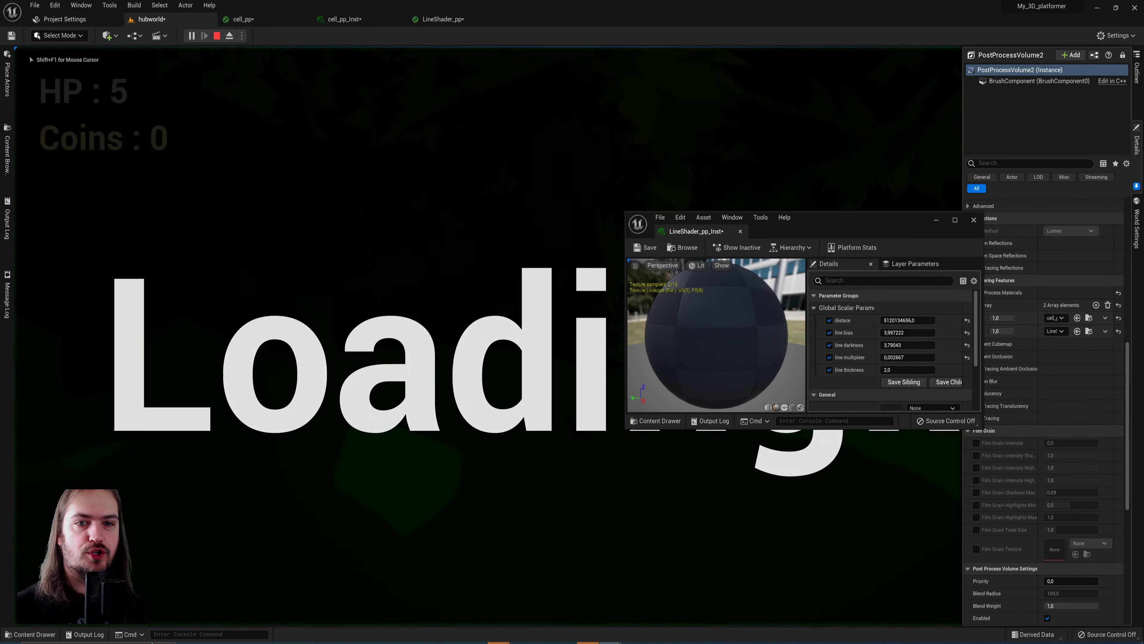